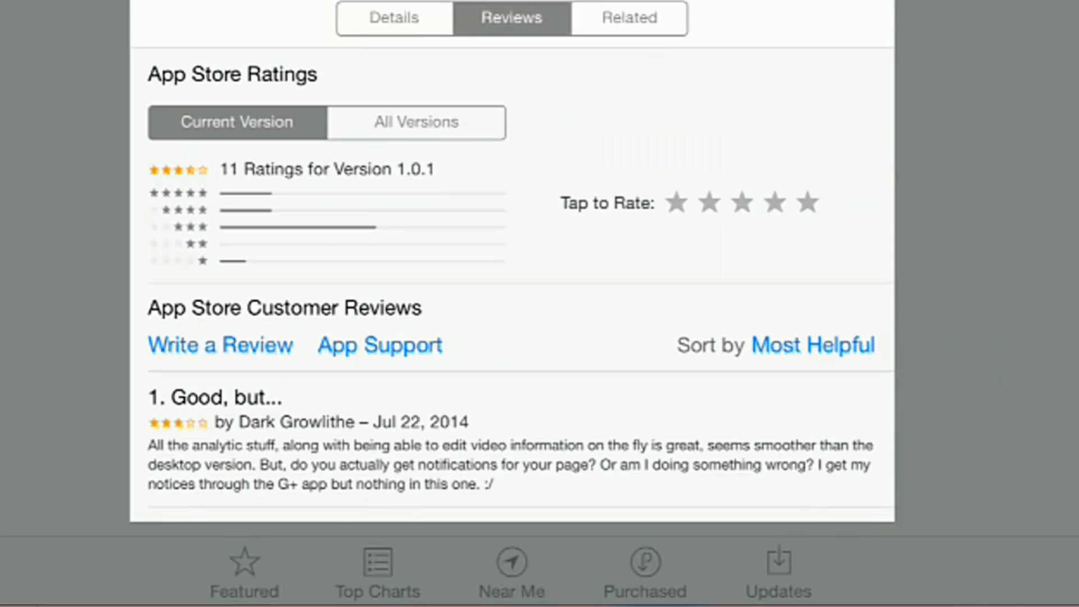
Step: Browse the customer reviews, then return to the Creator Studio details page with screenshots and description
scroll("down", 3)
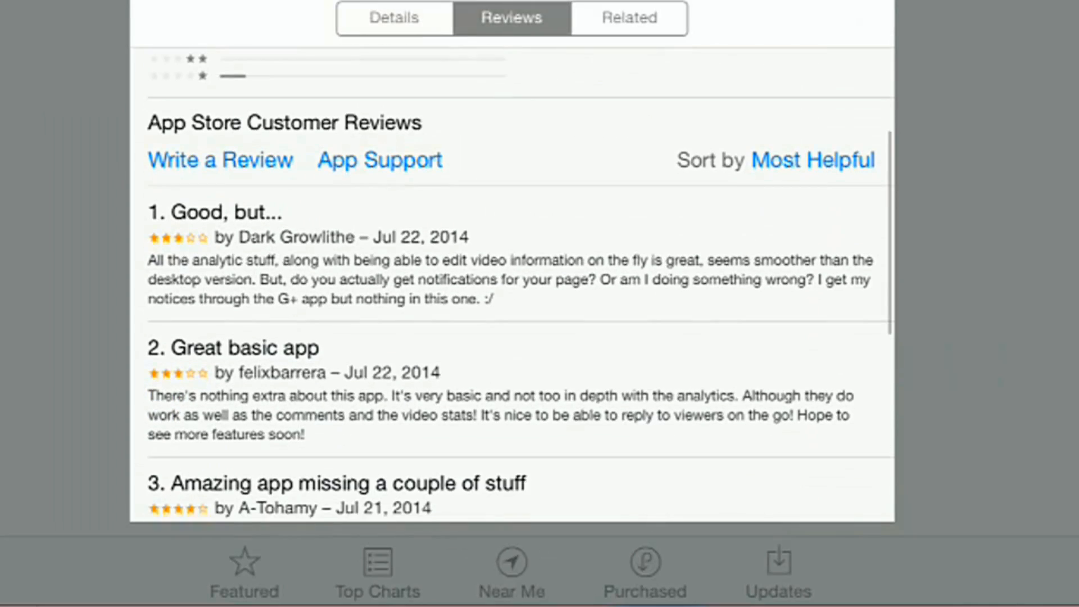
scroll("down", 3)
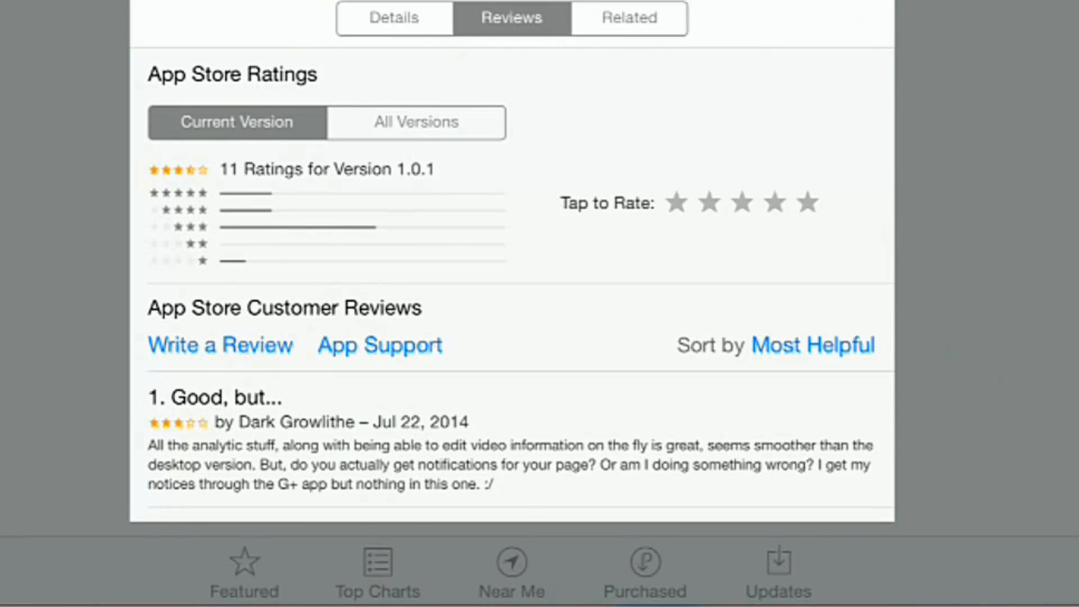
left_click(445, 223)
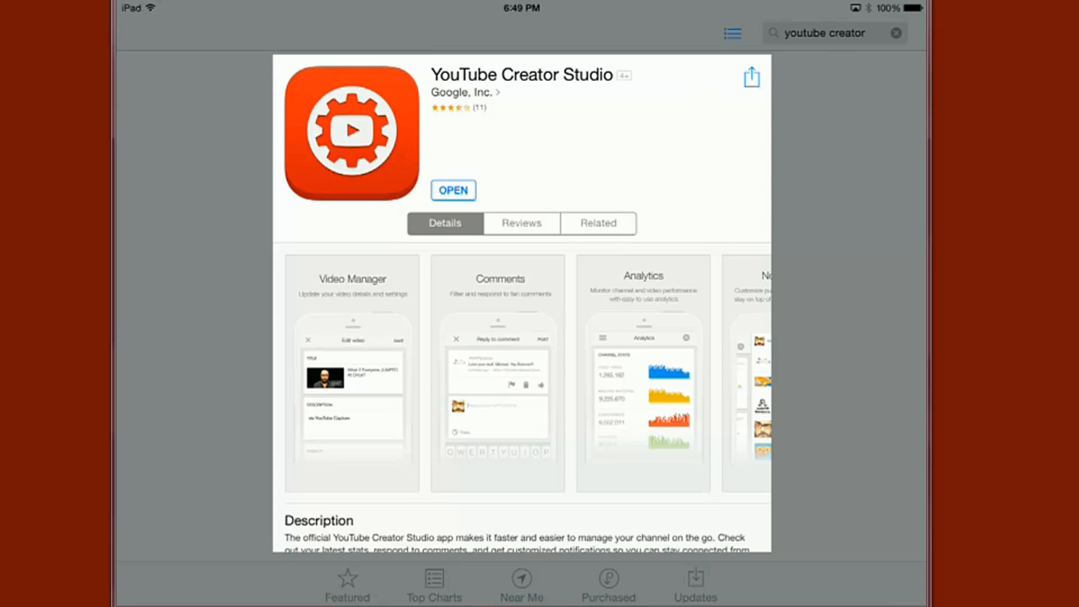
Step: Launch YouTube Creator Studio from its App Store listing, landing on the dashboard and notifications panel
left_click(453, 190)
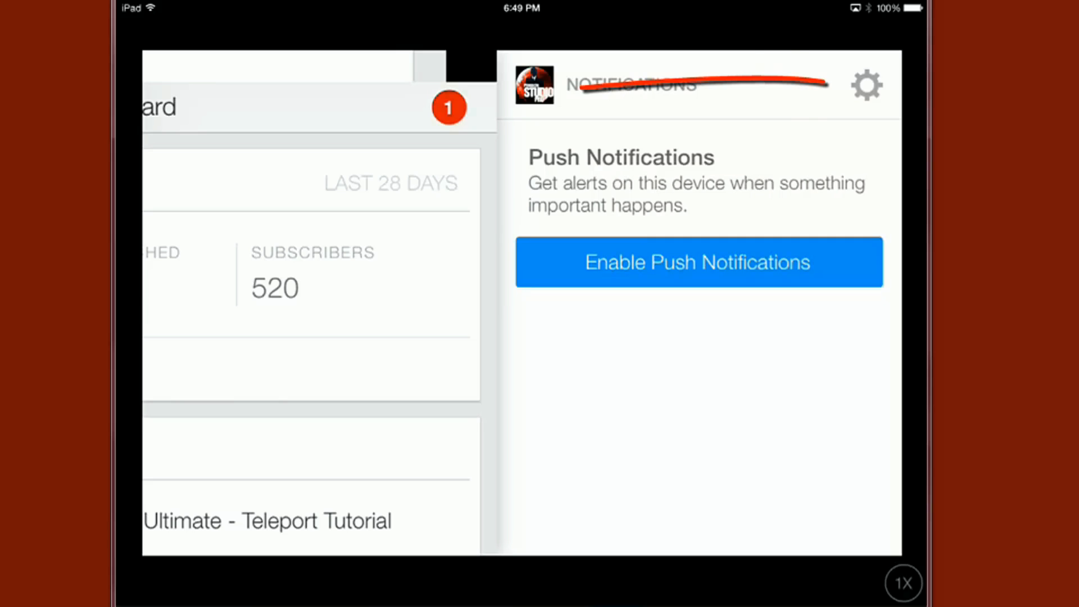
Step: Switch Push Notifications on in settings and allow the app to send alerts
left_click(867, 85)
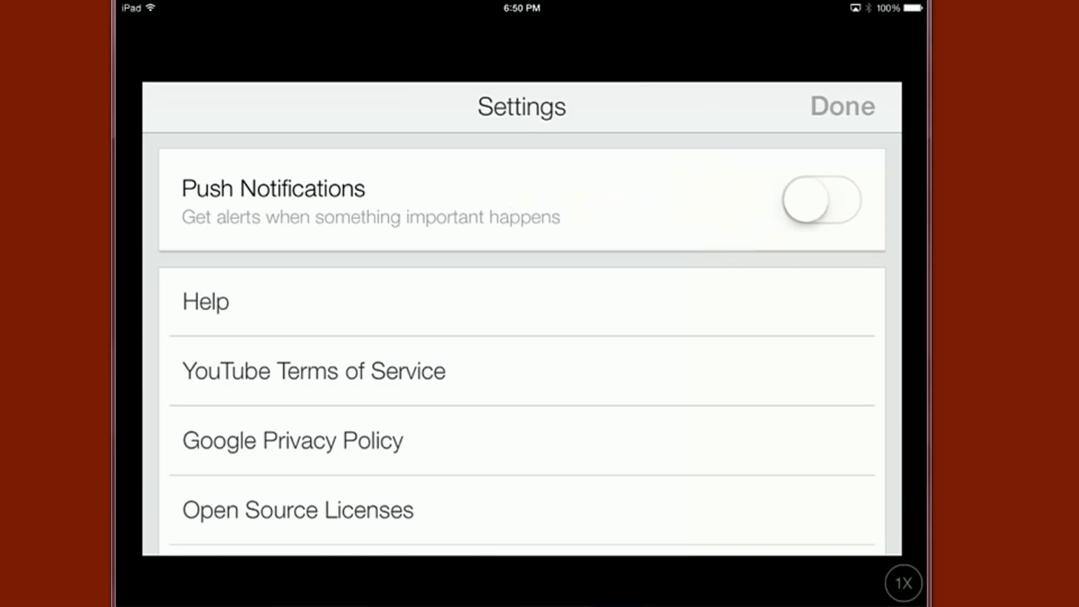
left_click(820, 200)
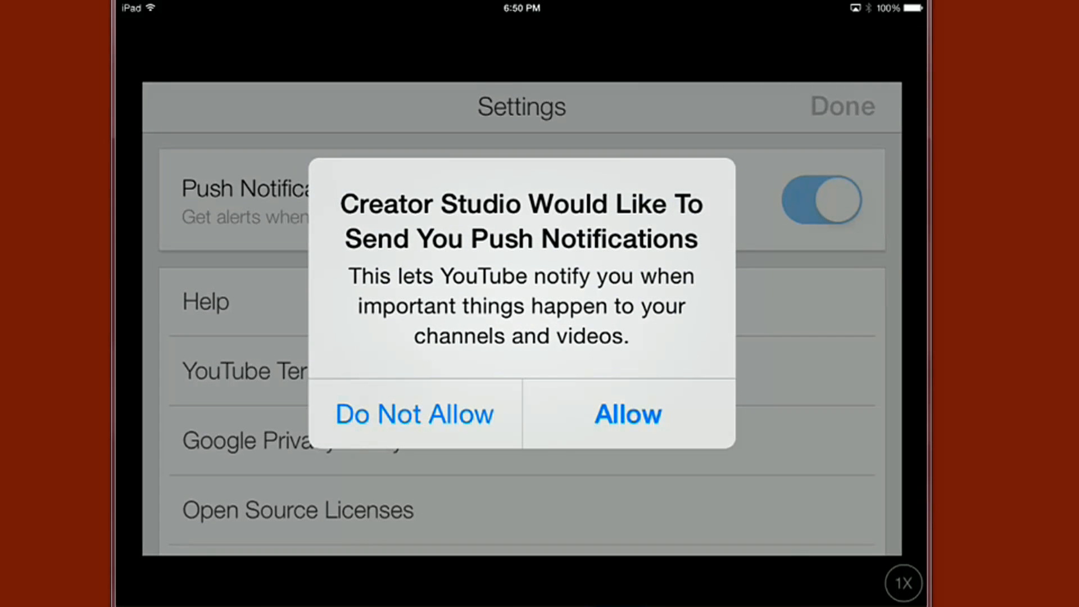
left_click(414, 414)
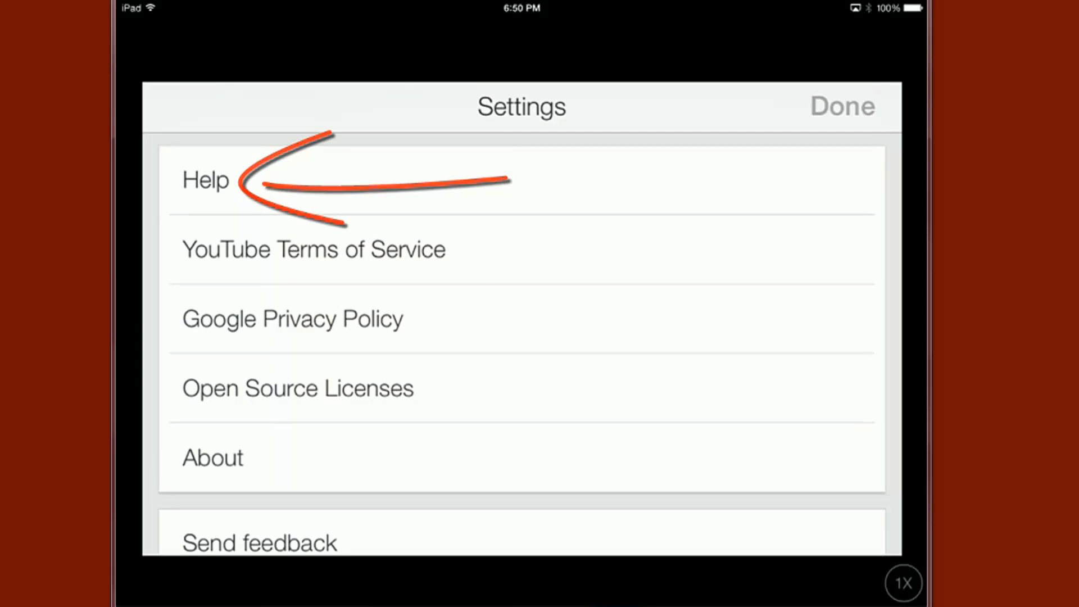
Step: Read through the app basics help article, ending back on the settings list
left_click(205, 180)
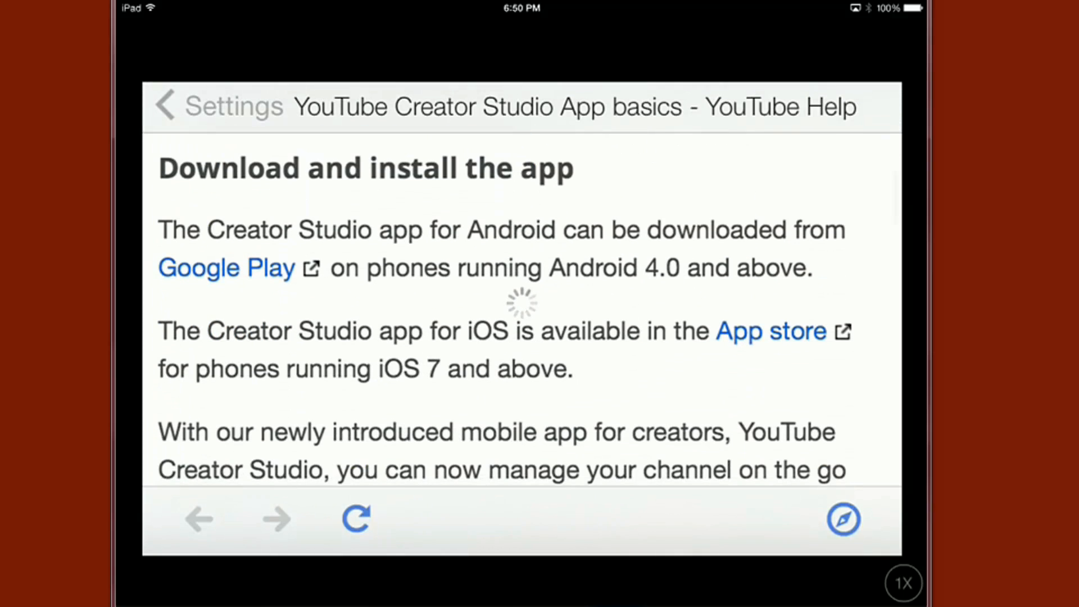
scroll("down", 3)
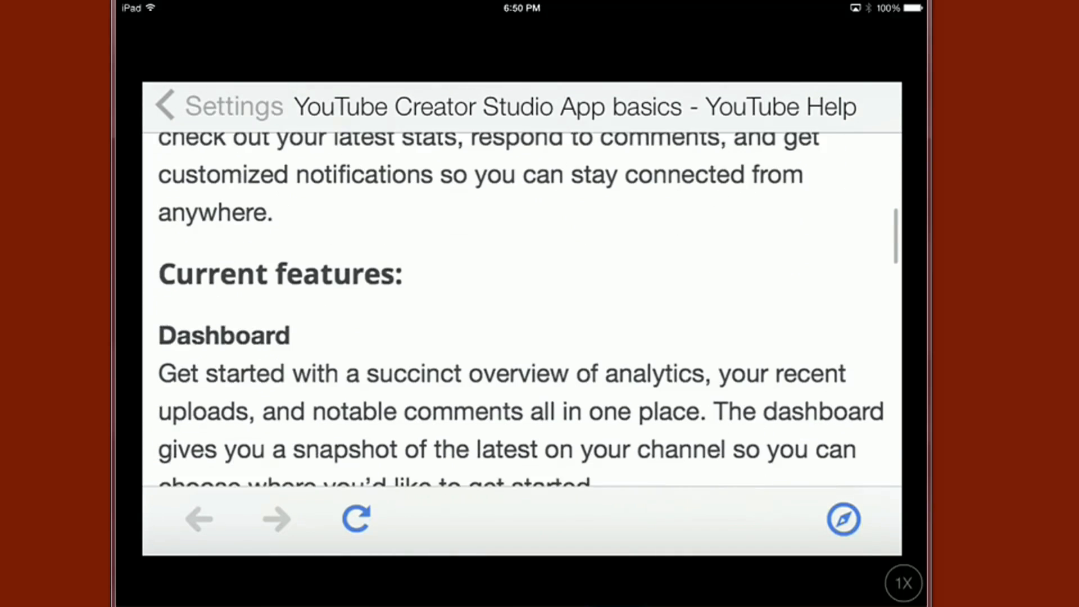
scroll("down", 3)
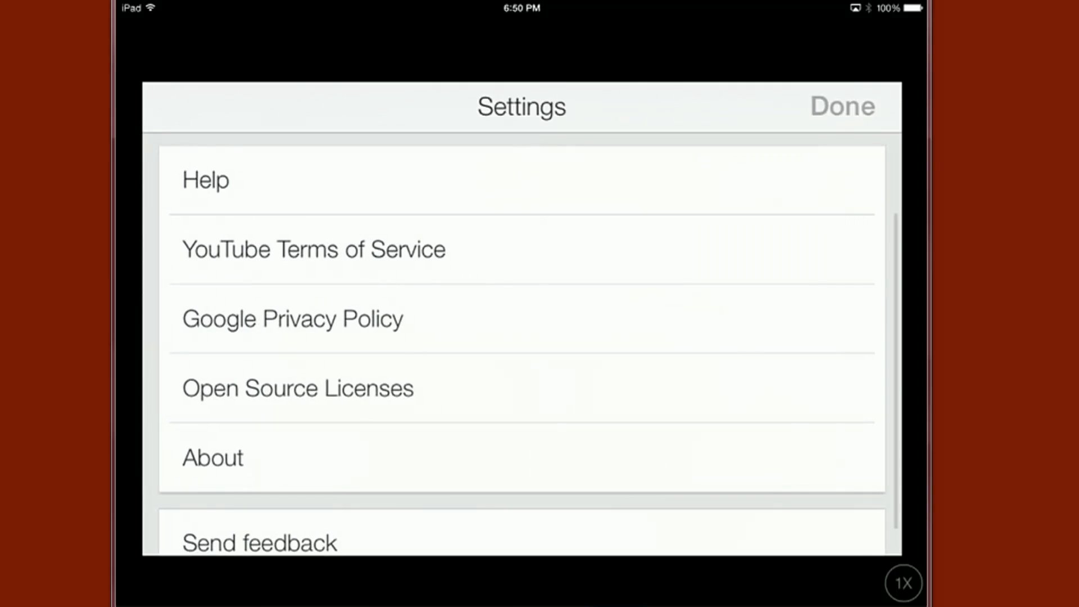
Step: Leave settings with Done and browse the dashboard's analytics, recent uploads and comments
left_click(841, 105)
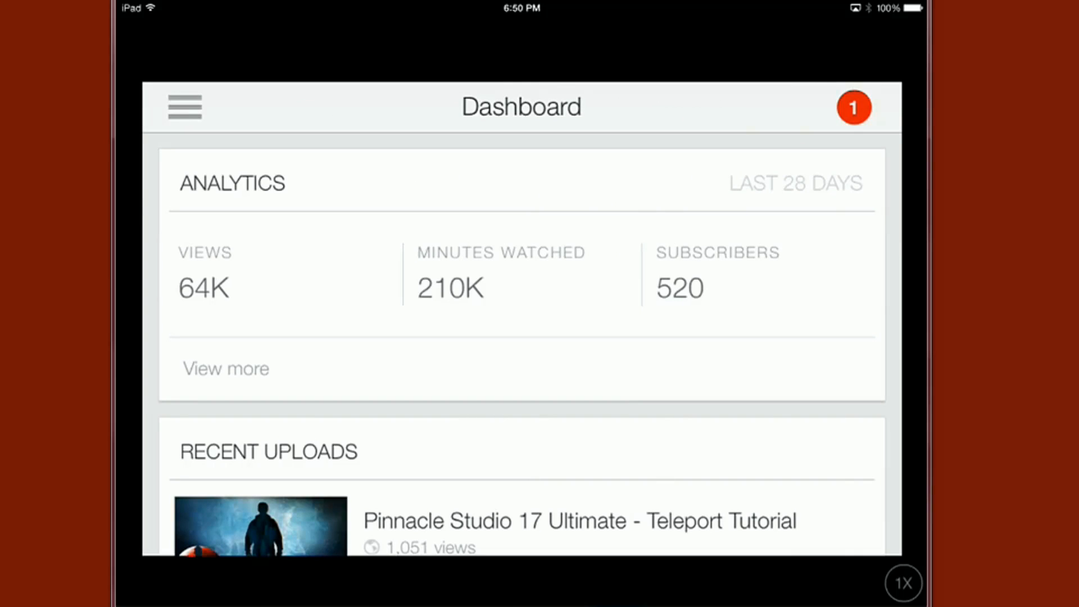
scroll("down", 3)
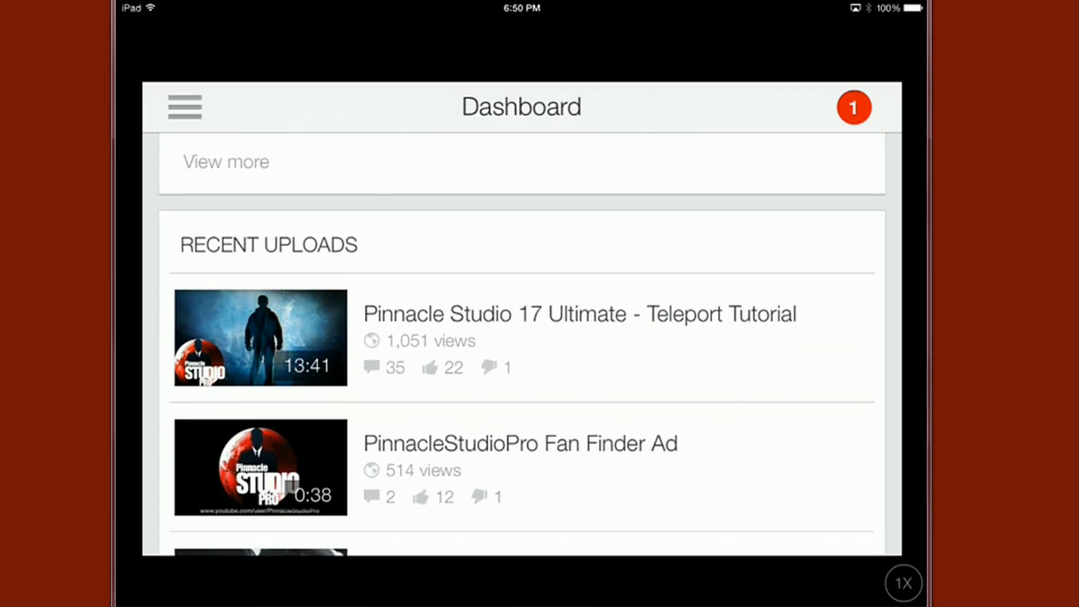
scroll("down", 3)
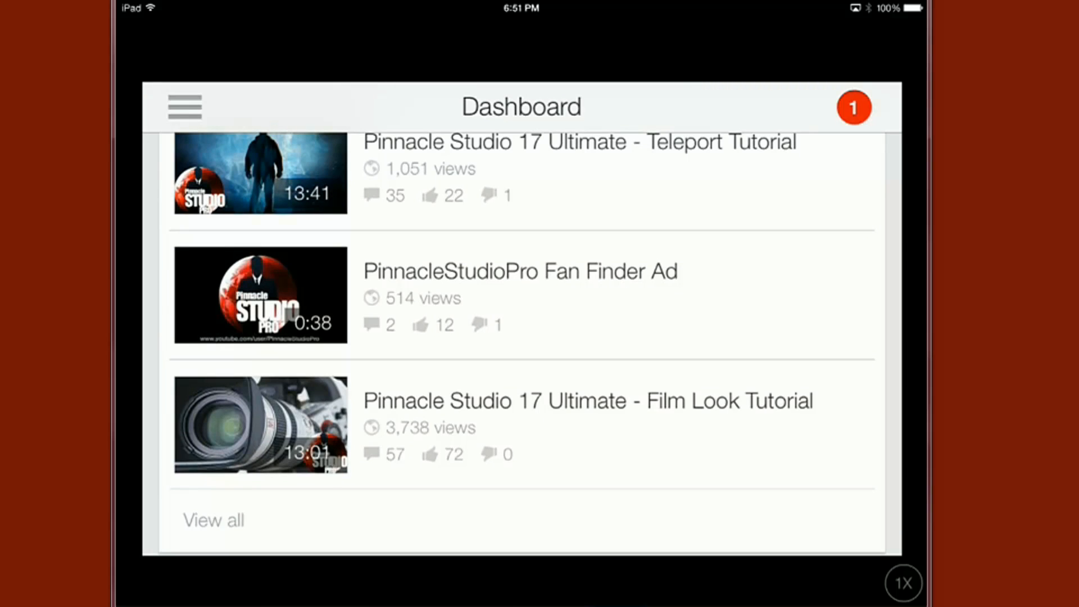
scroll("down", 3)
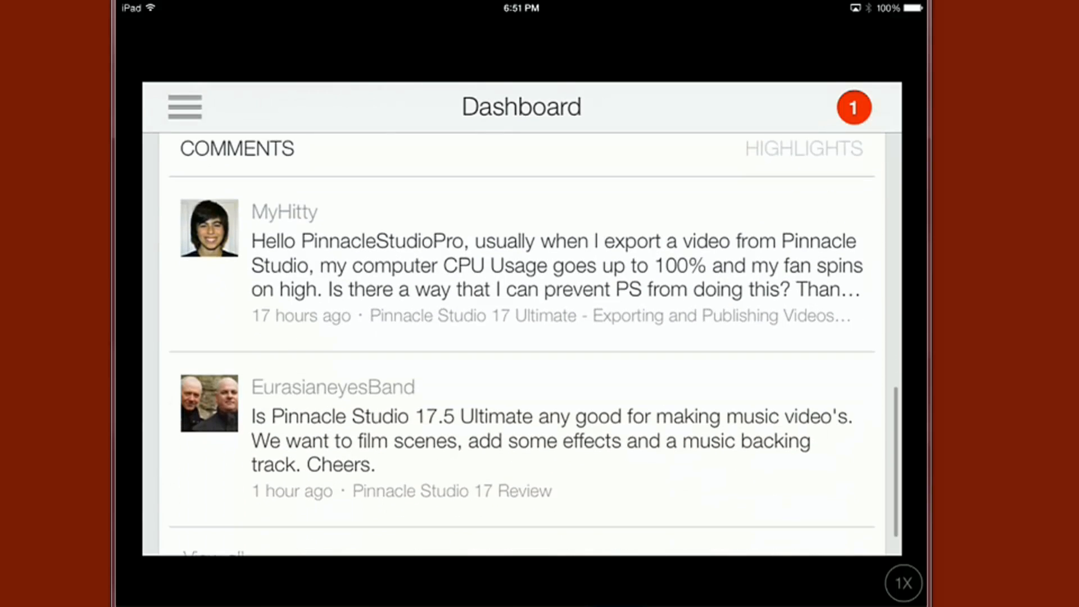
scroll("down", 3)
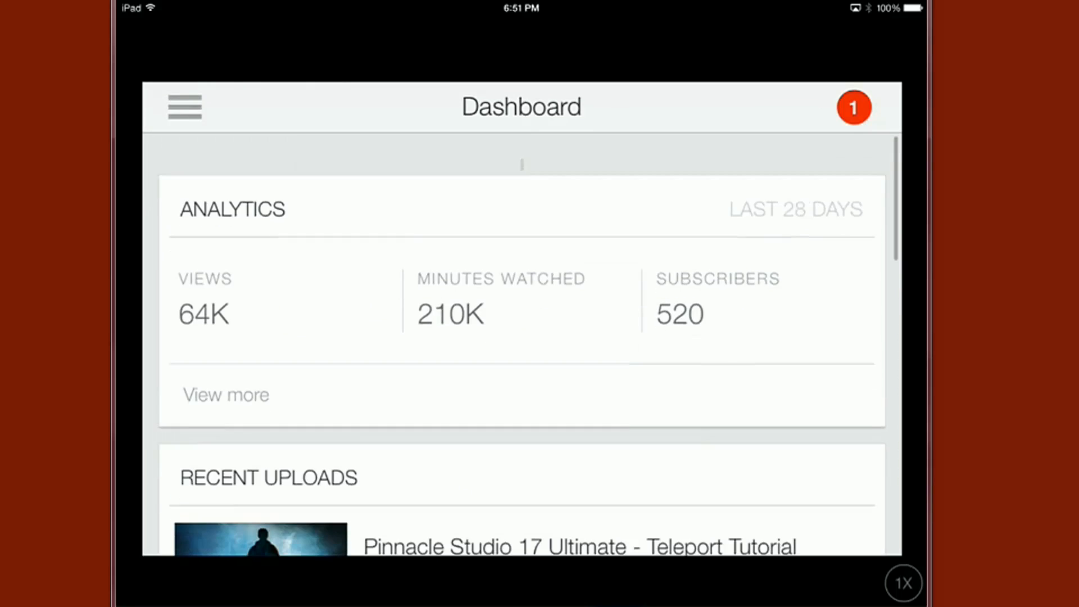
scroll("down", 3)
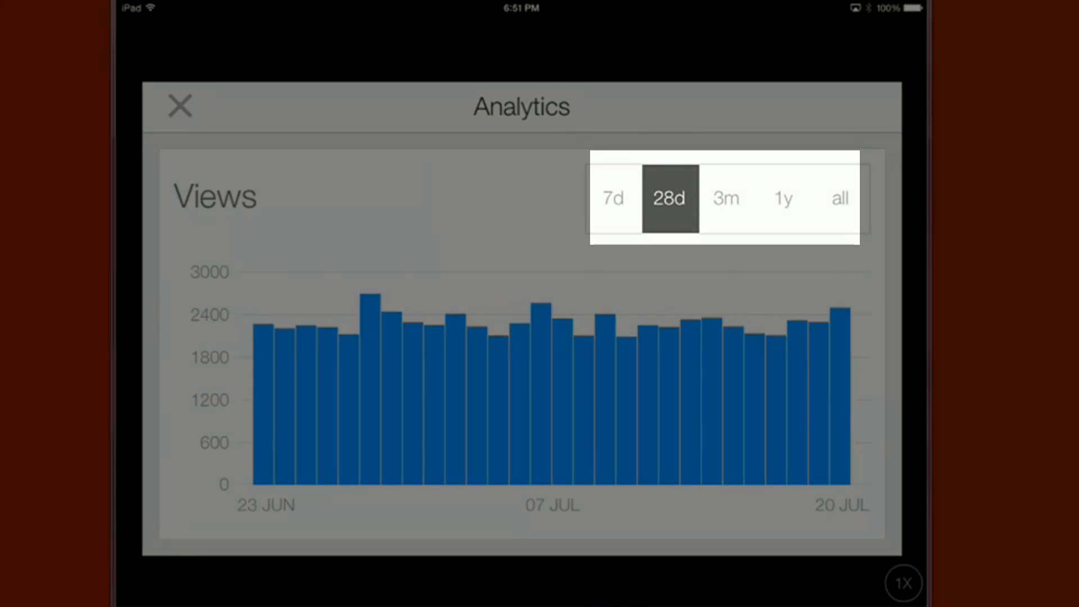
left_click(725, 198)
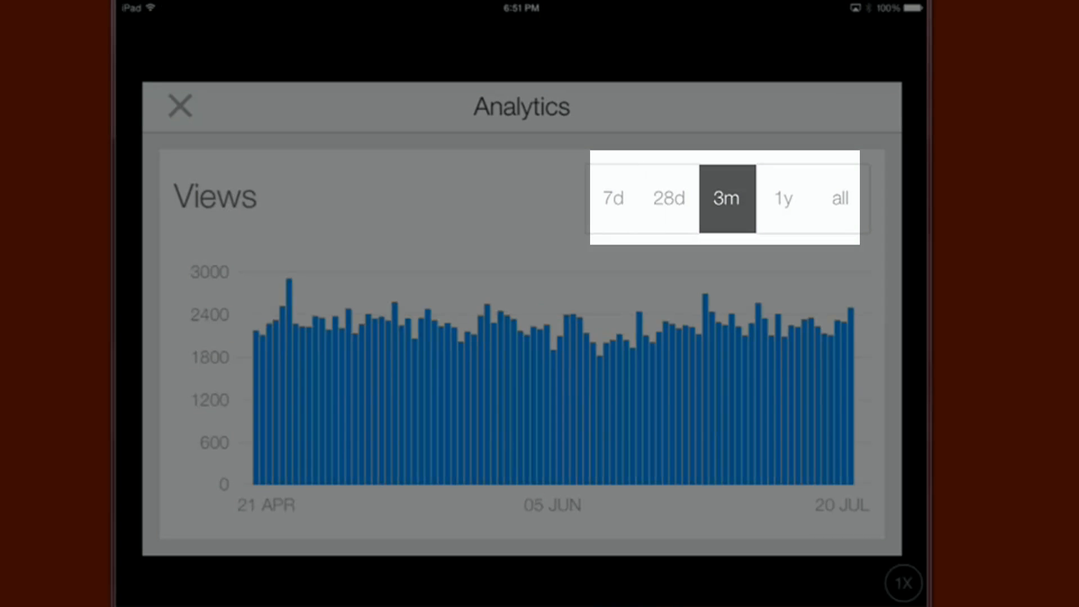
left_click(783, 198)
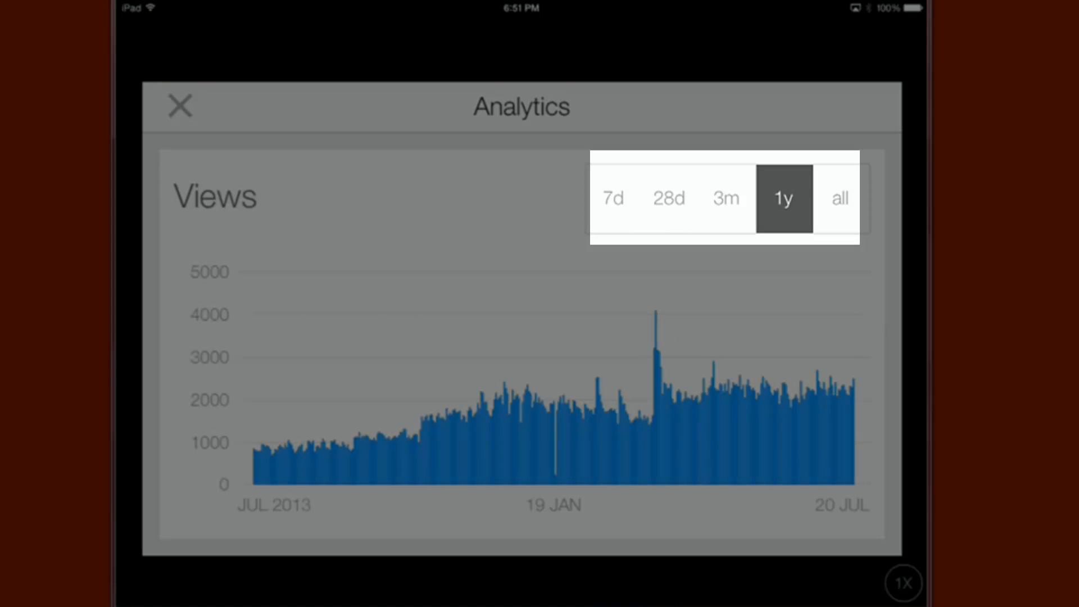
left_click(839, 198)
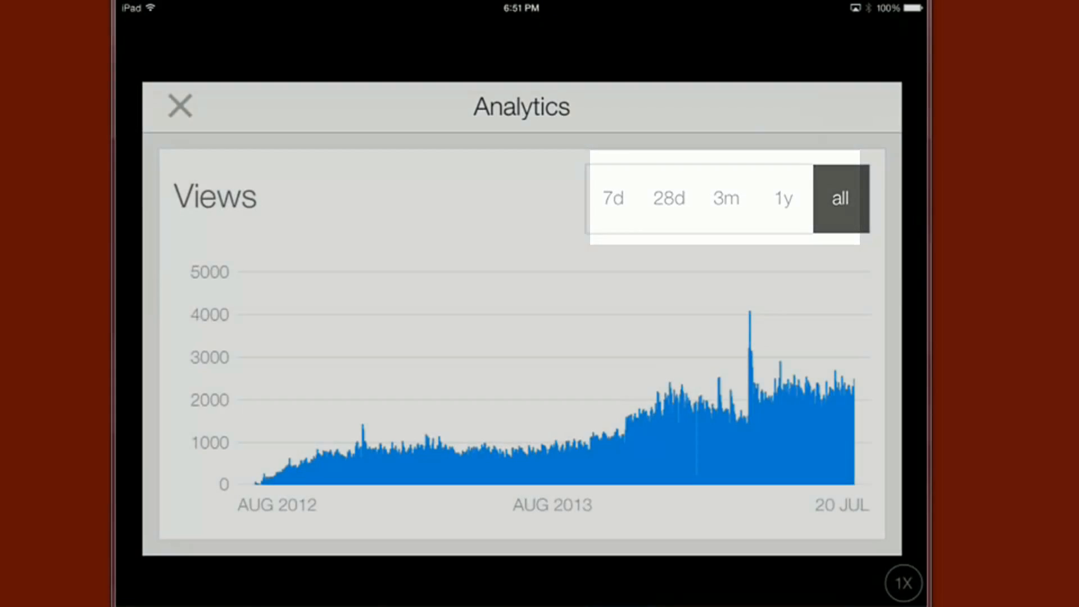
left_click(668, 198)
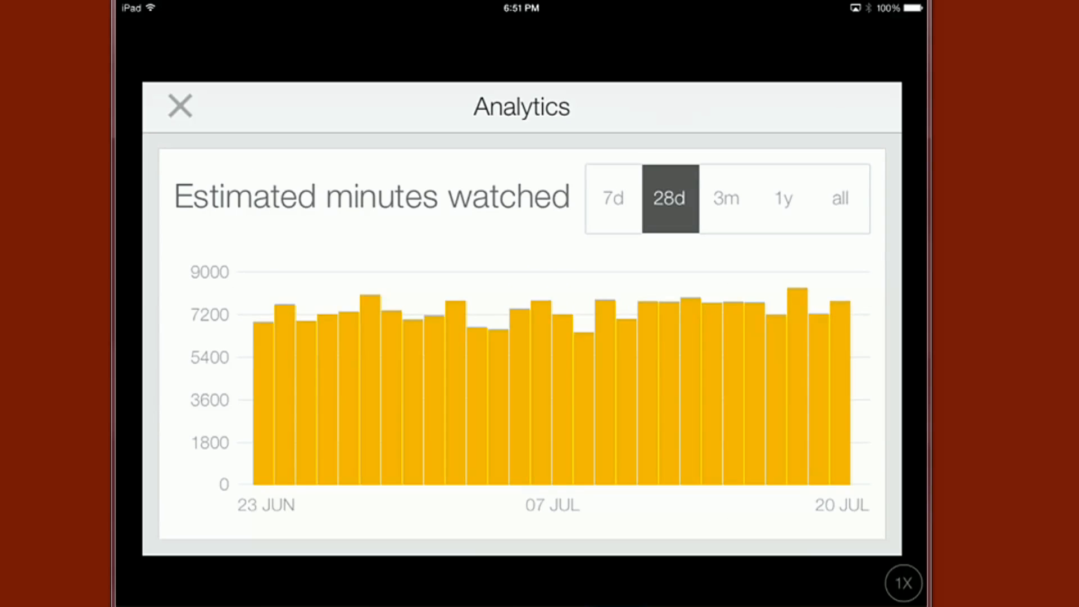
left_click(179, 107)
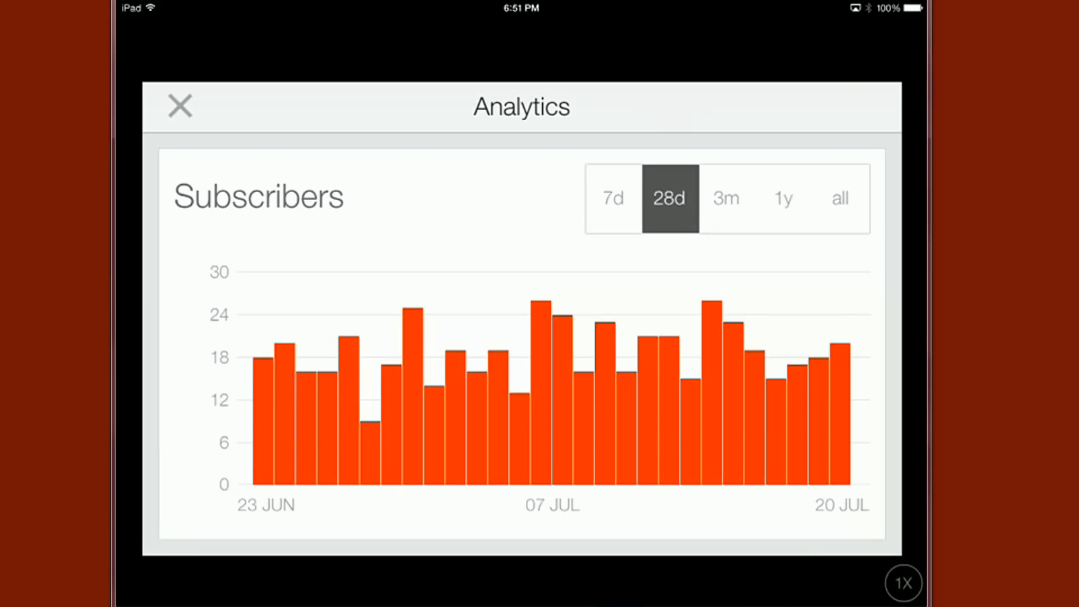
left_click(179, 106)
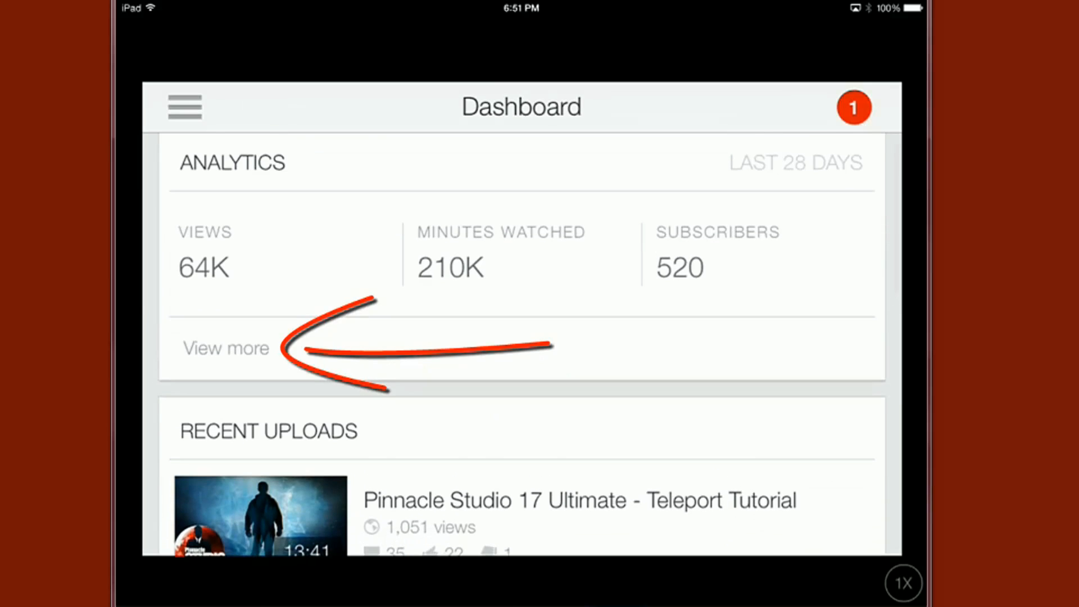
Step: Browse the full channel analytics page with detailed stats and engagement likes/dislikes
left_click(225, 348)
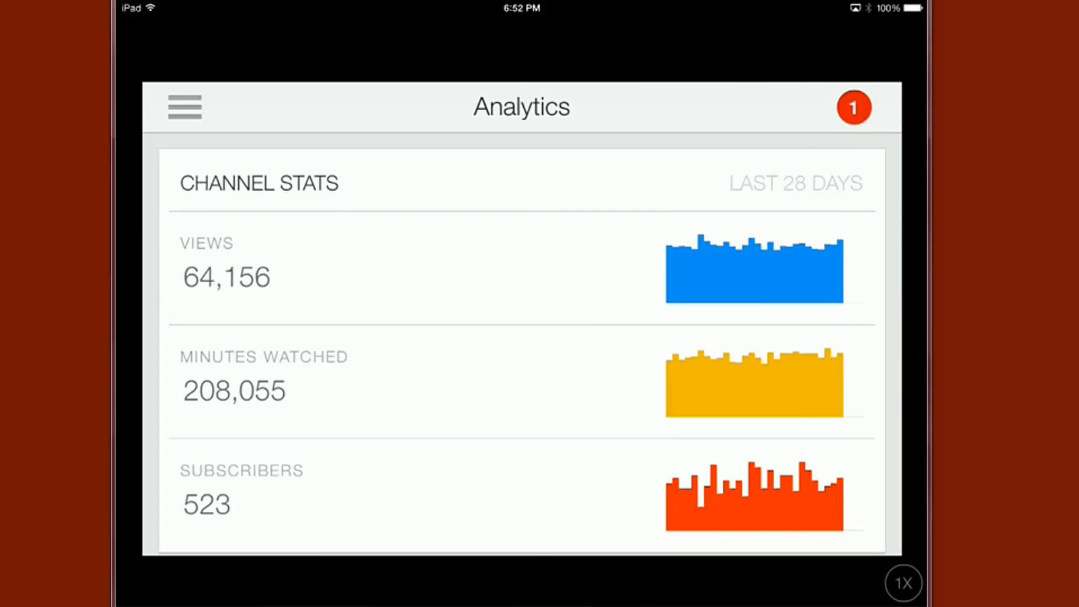
scroll("down", 3)
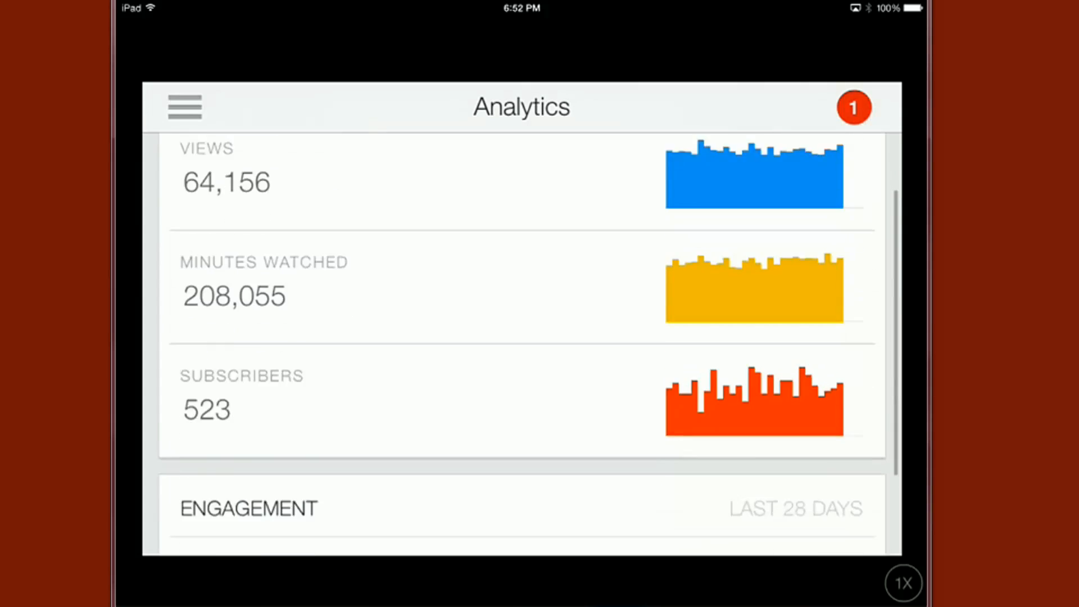
scroll("down", 3)
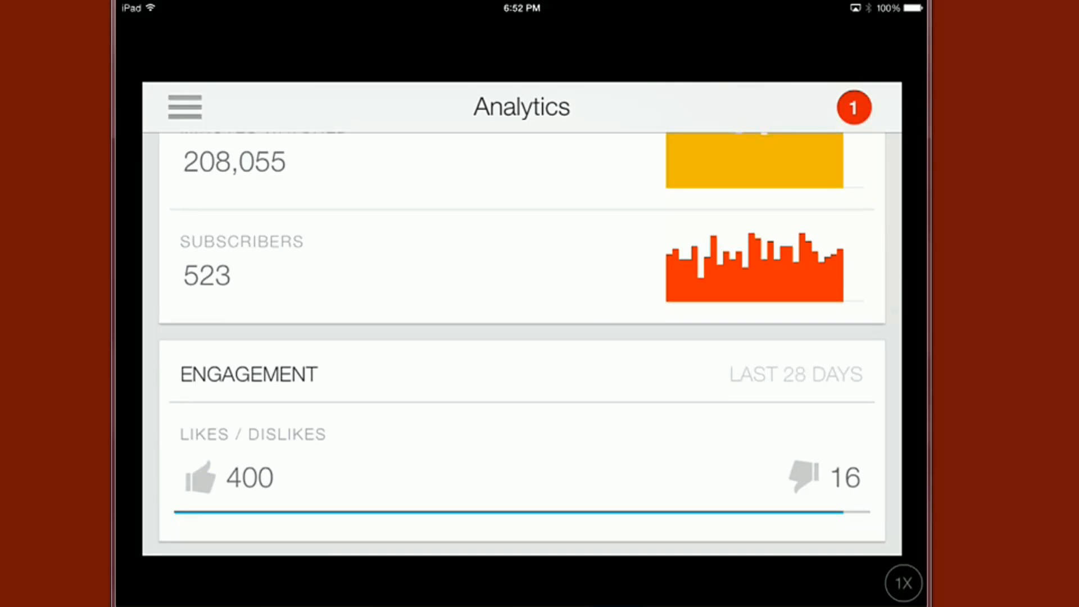
scroll("down", 3)
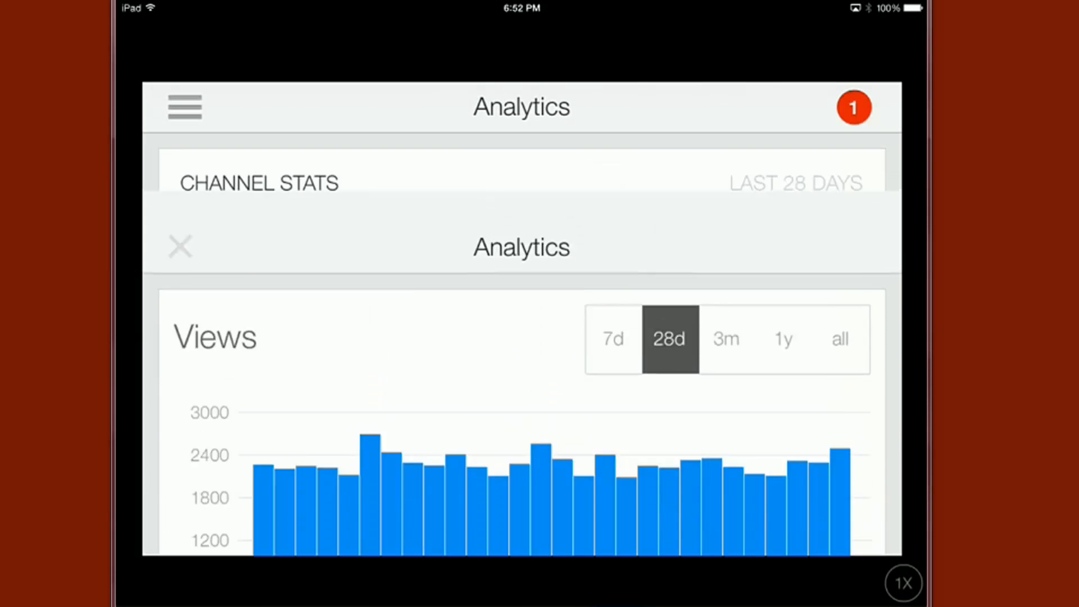
Step: Close the Views detail and return to the Dashboard via the sections menu
left_click(180, 246)
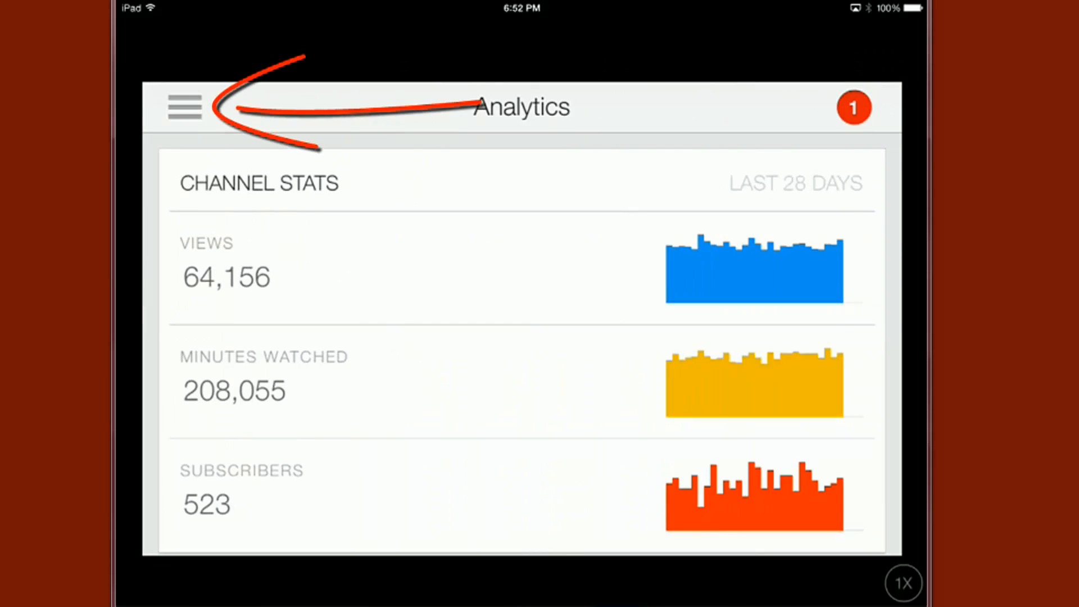
left_click(184, 107)
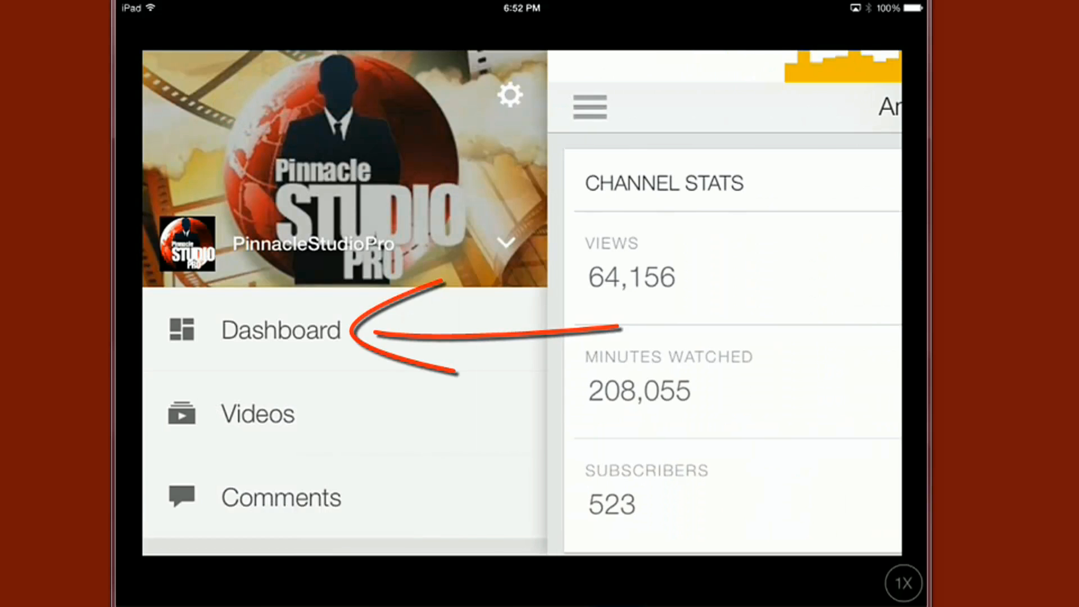
left_click(280, 330)
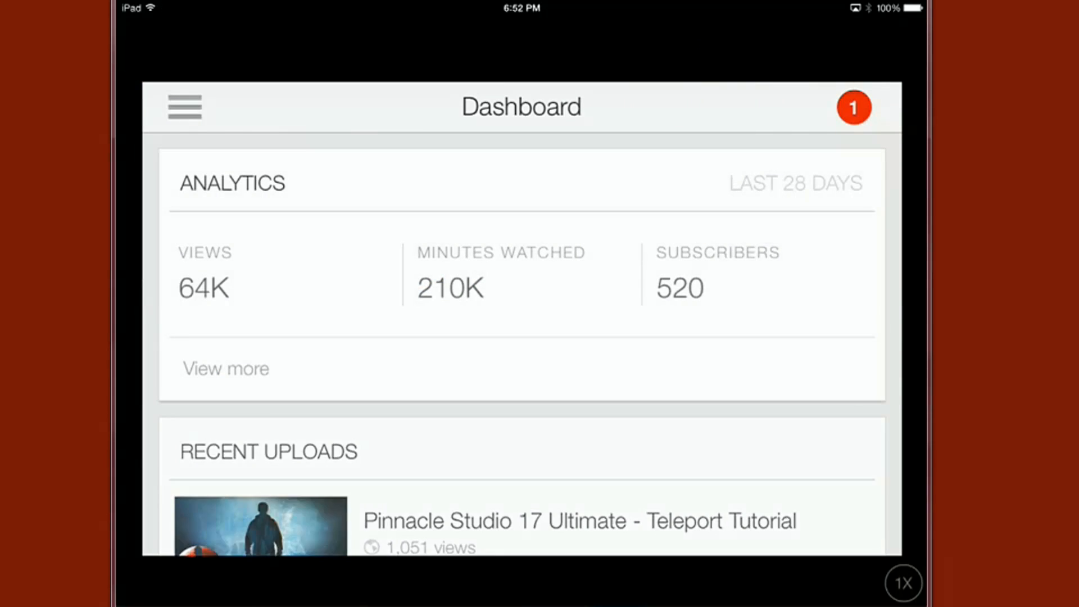
Step: Review the Teleport Tutorial video's realtime stats, 28-day views and comments
scroll("down", 3)
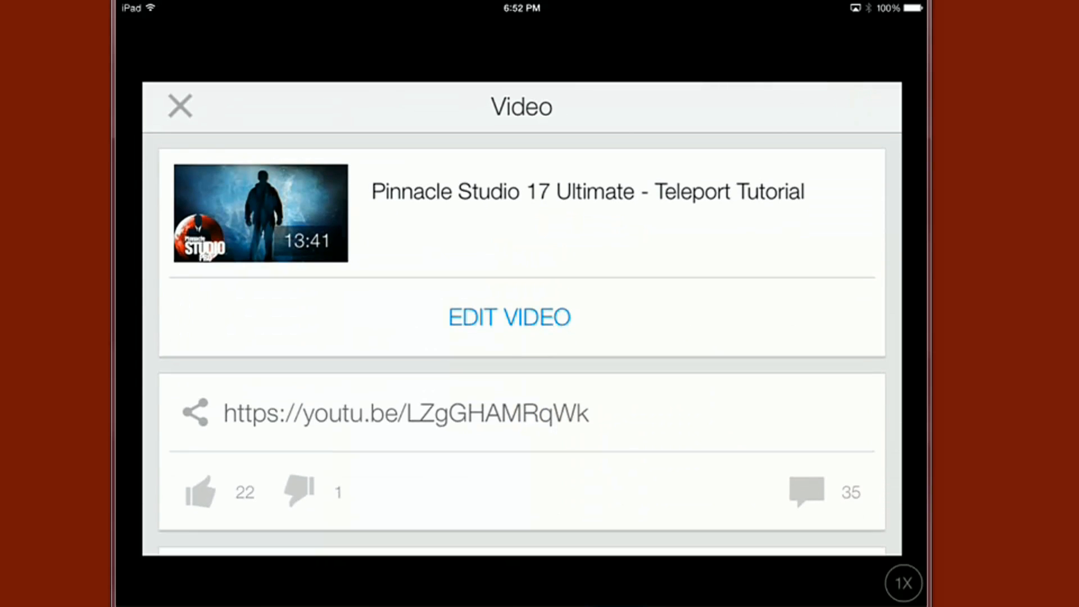
scroll("down", 3)
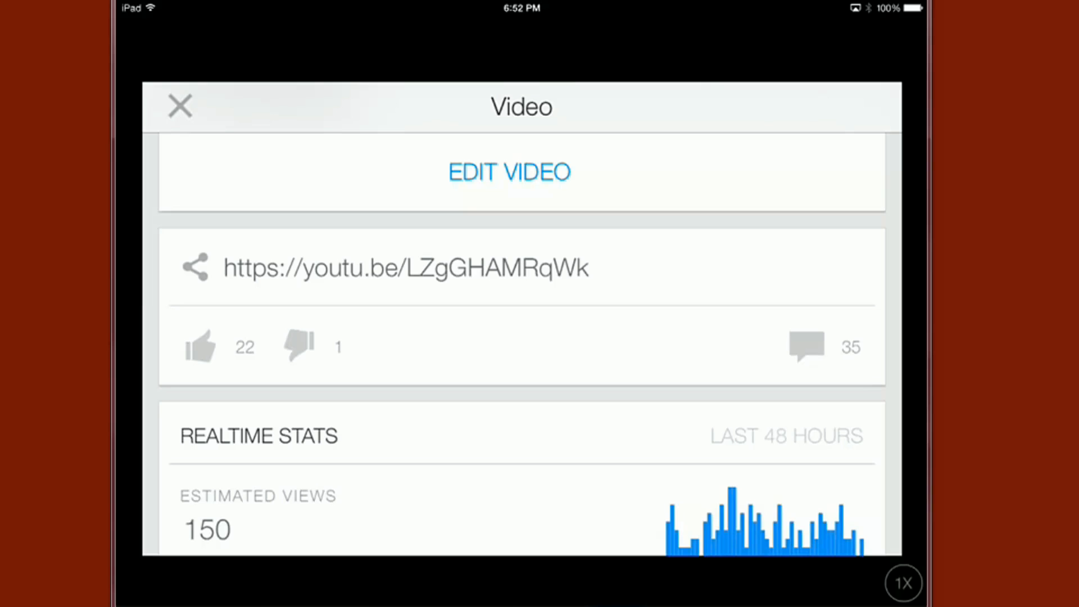
scroll("down", 3)
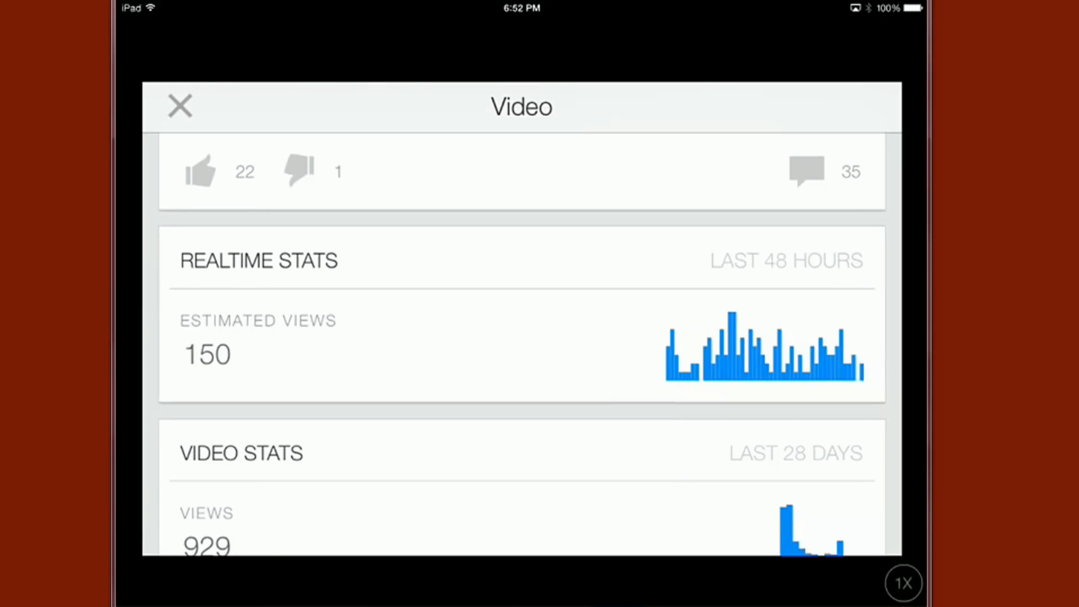
scroll("down", 3)
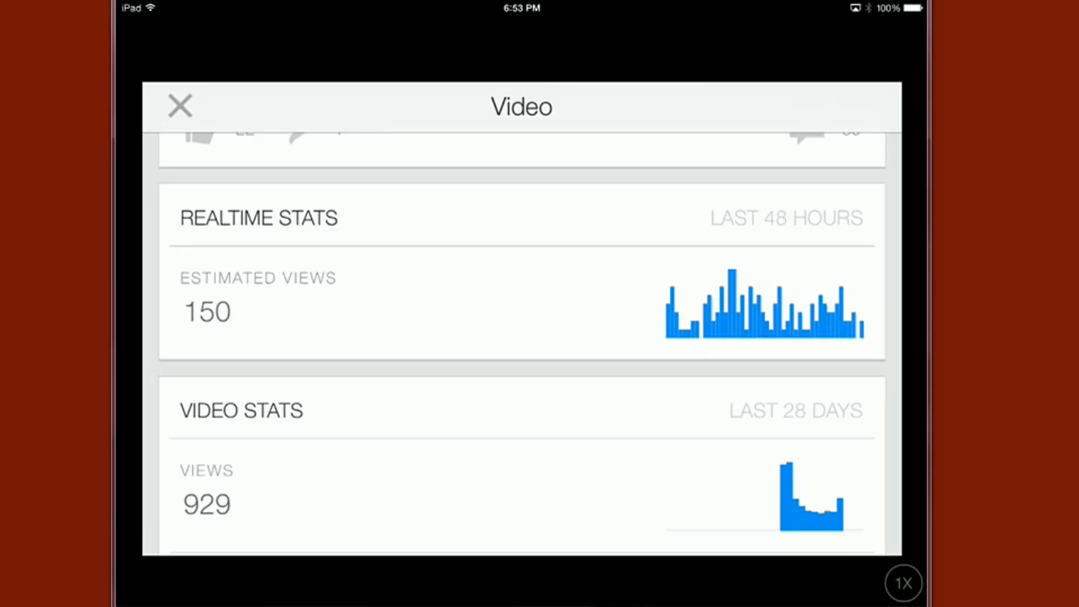
scroll("down", 3)
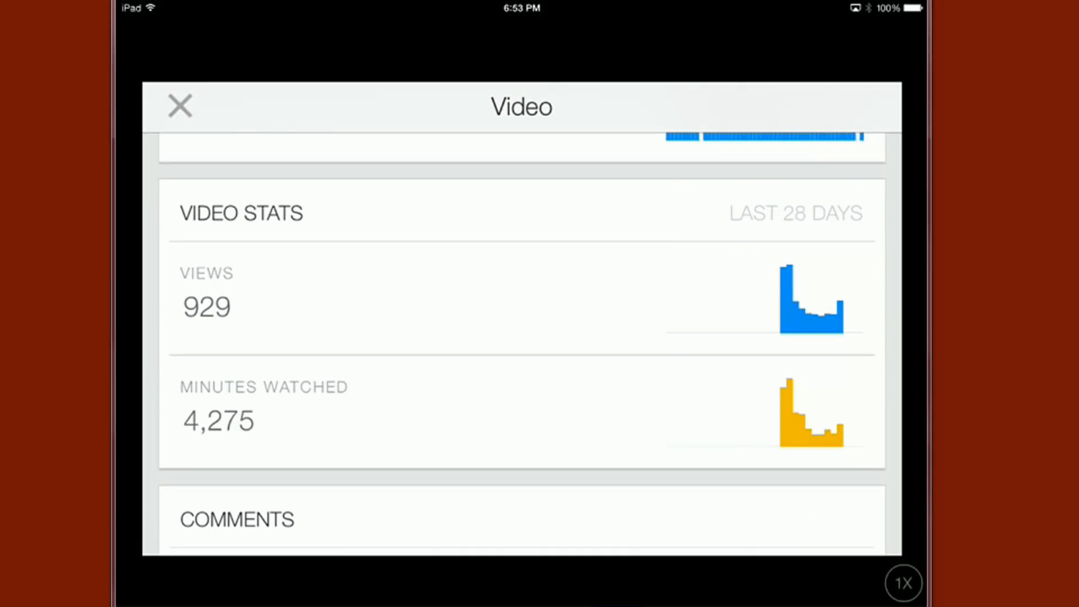
scroll("down", 3)
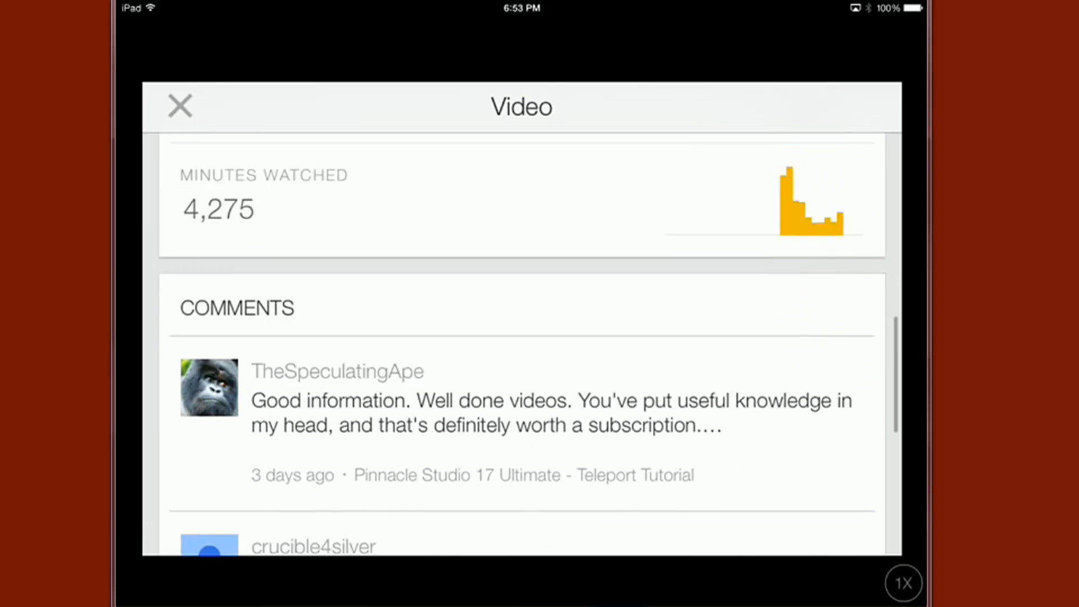
scroll("down", 3)
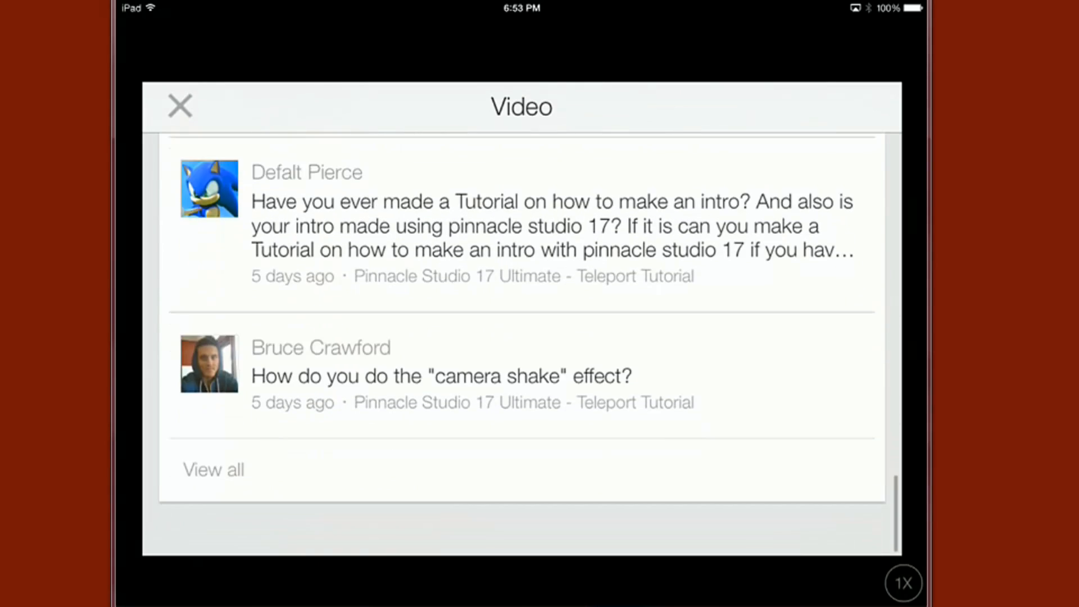
scroll("down", 3)
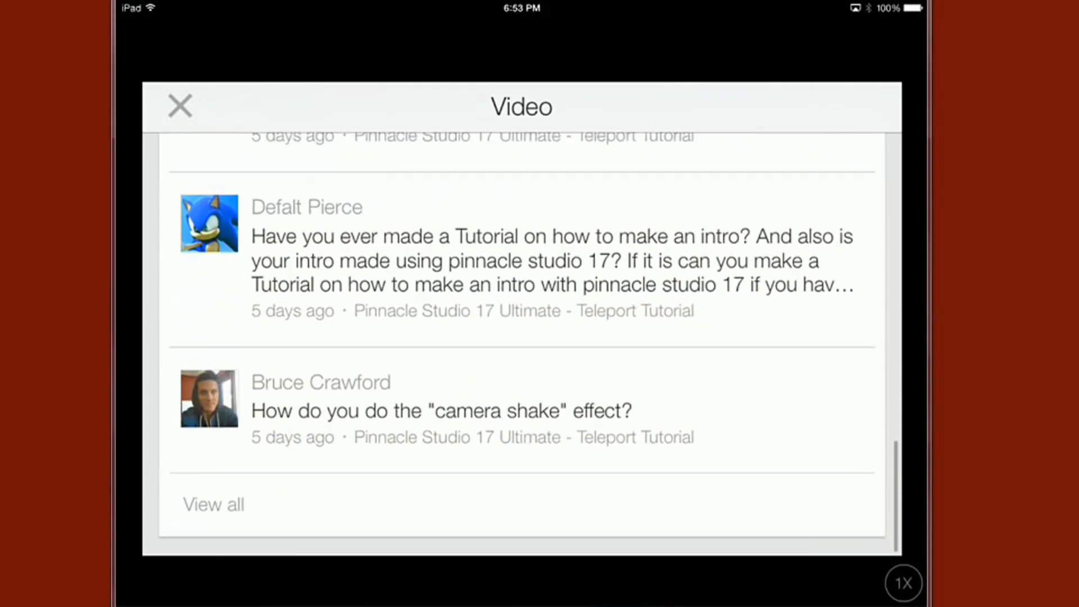
Step: Close the video details and bring the dashboard's Comments section into view
left_click(180, 106)
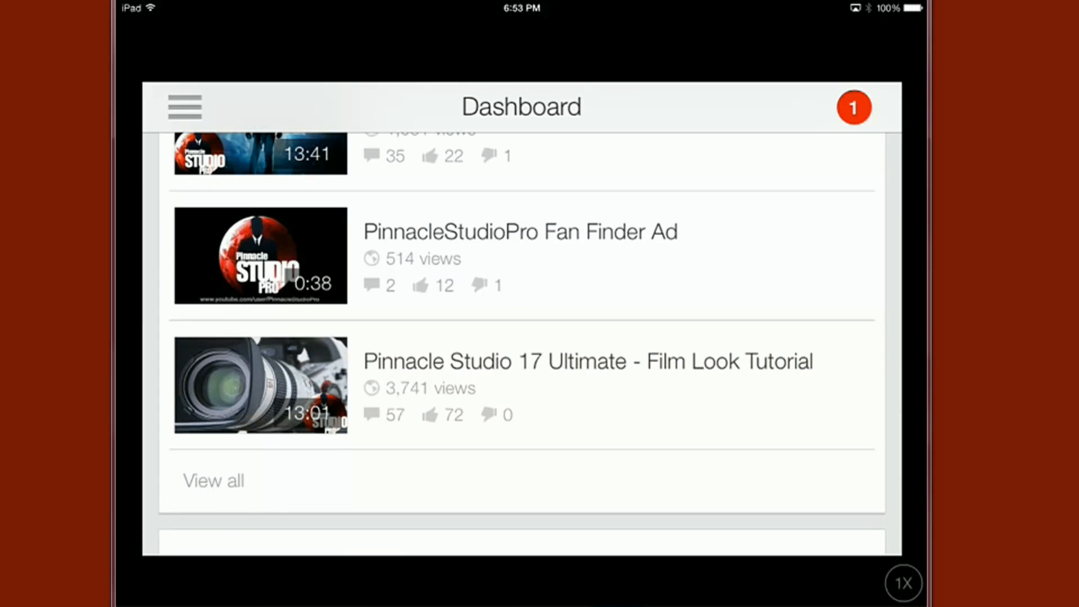
scroll("down", 3)
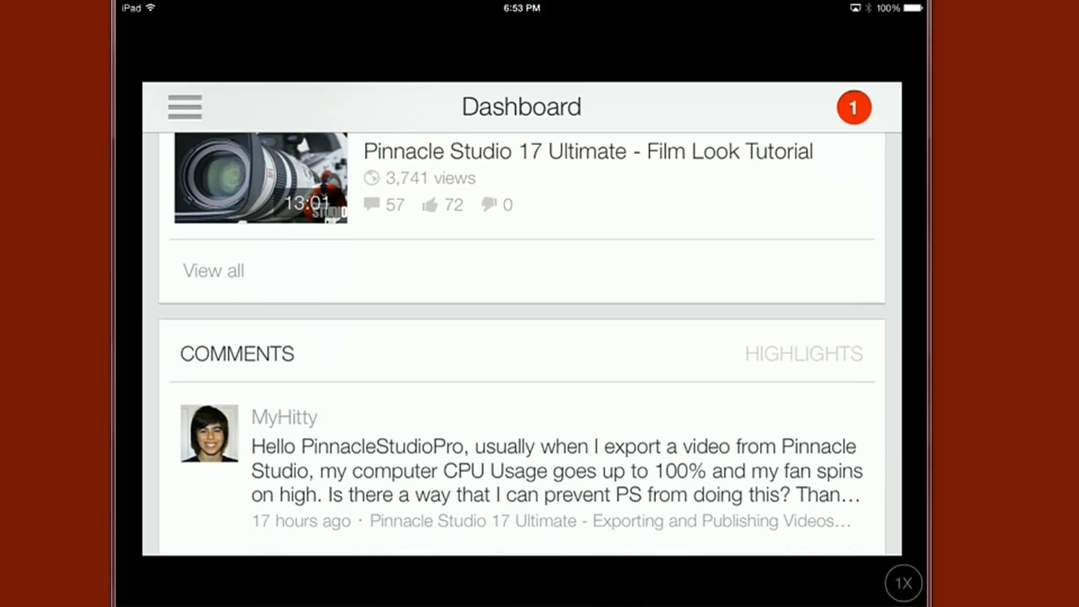
scroll("down", 3)
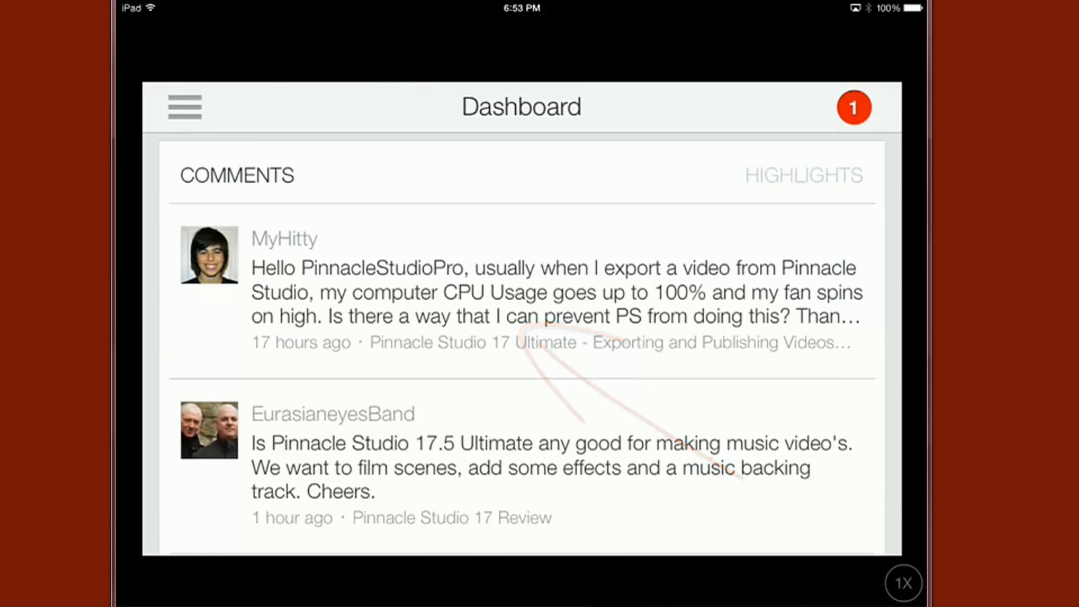
Step: Open the CPU usage comment for replying, like the 'Ok thanks!' reply, and return to the published comments list
left_click(537, 292)
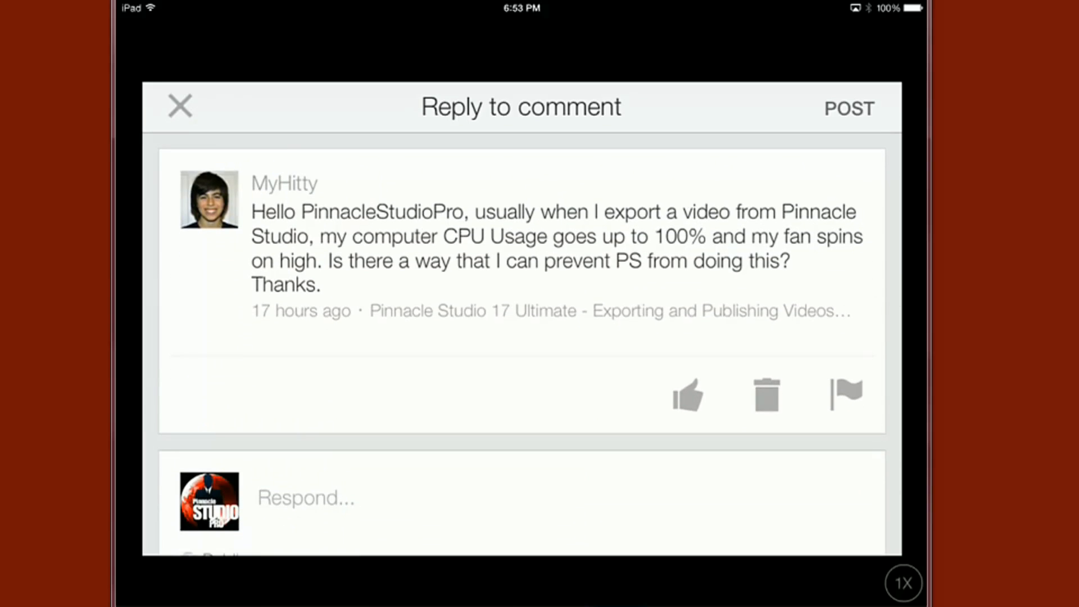
left_click(179, 106)
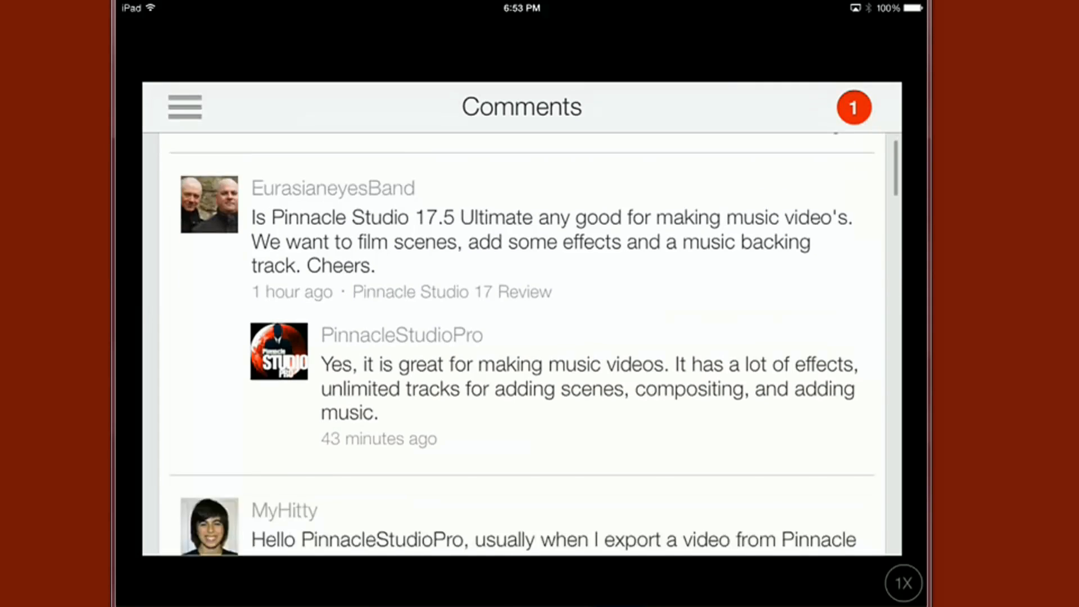
scroll("down", 3)
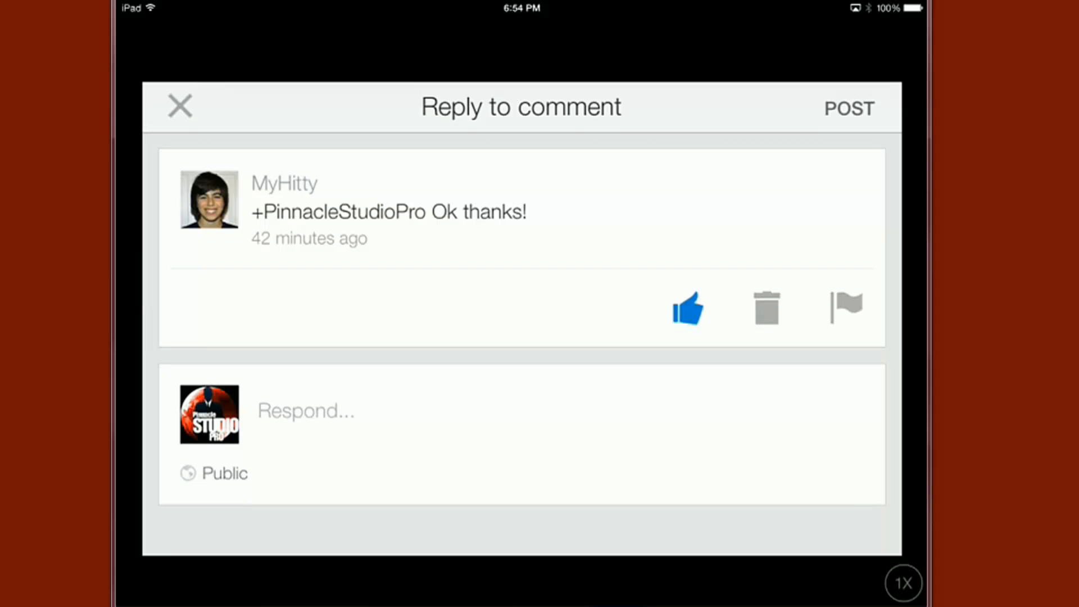
left_click(179, 107)
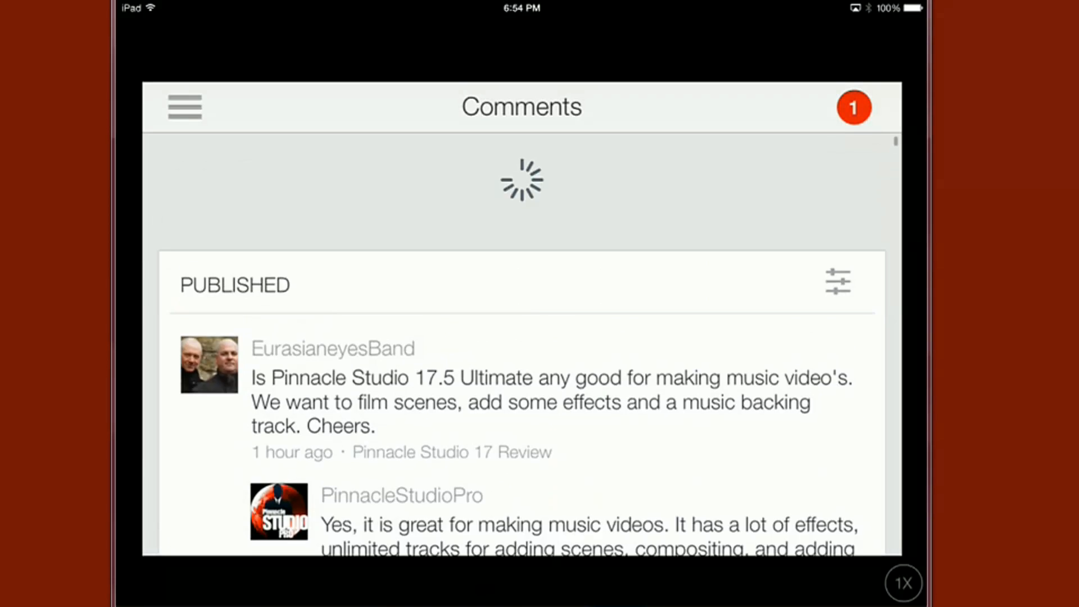
left_click(838, 282)
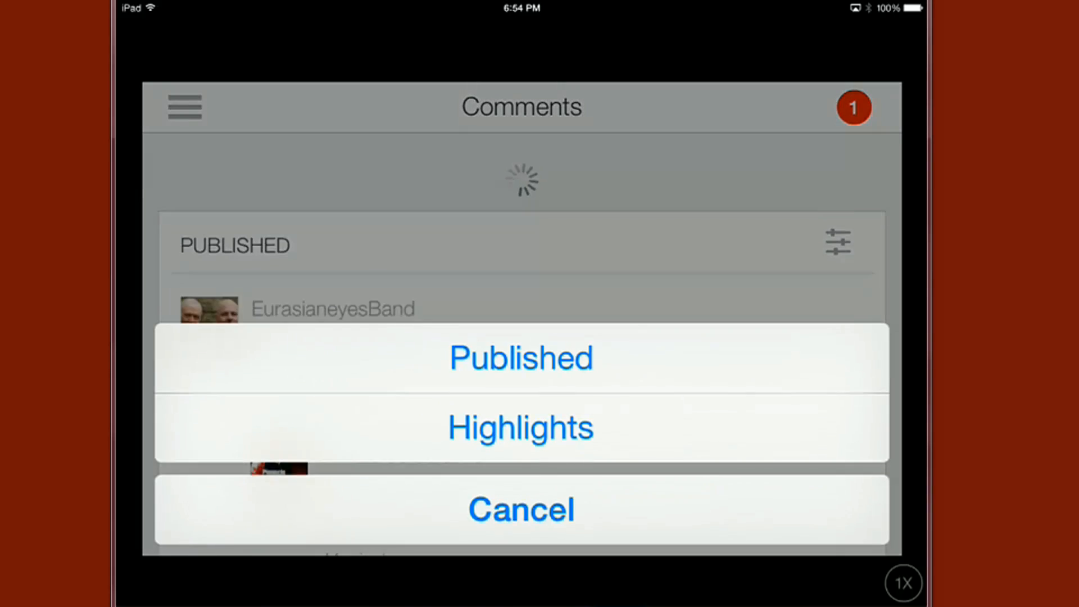
left_click(520, 425)
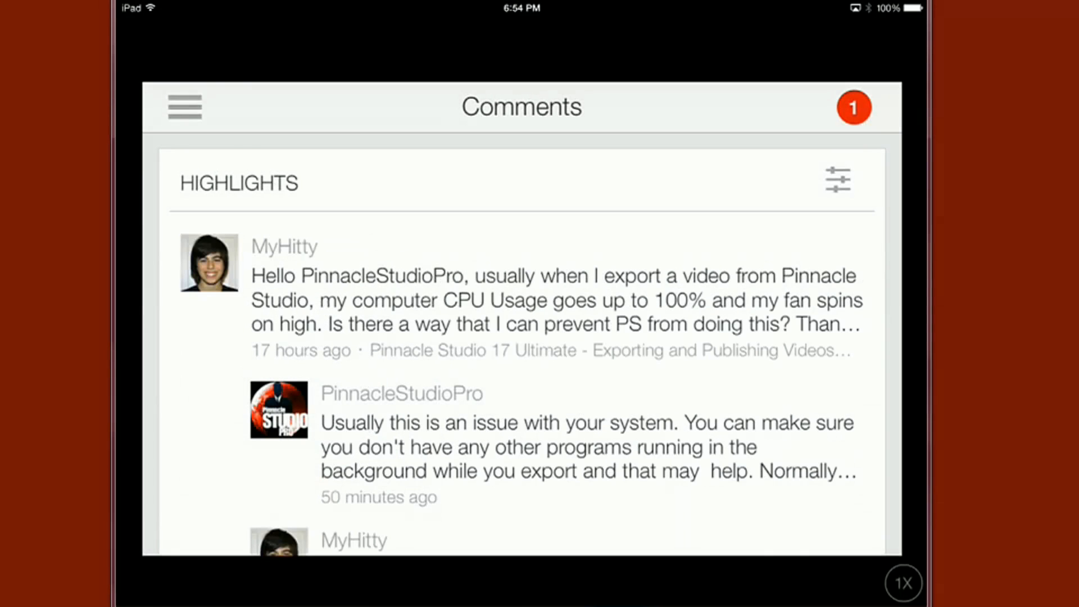
left_click(838, 179)
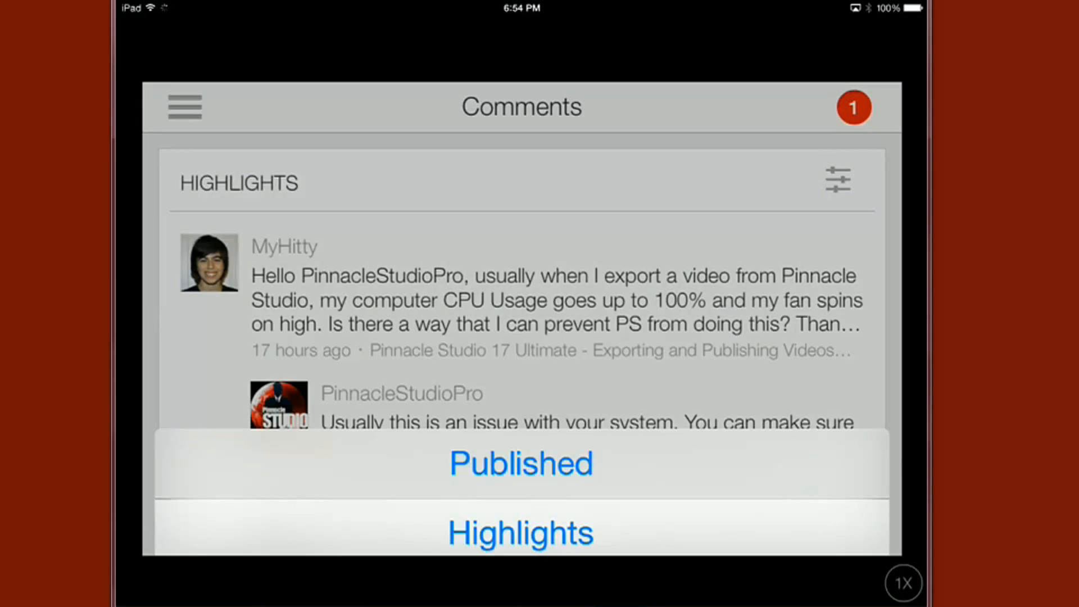
left_click(521, 462)
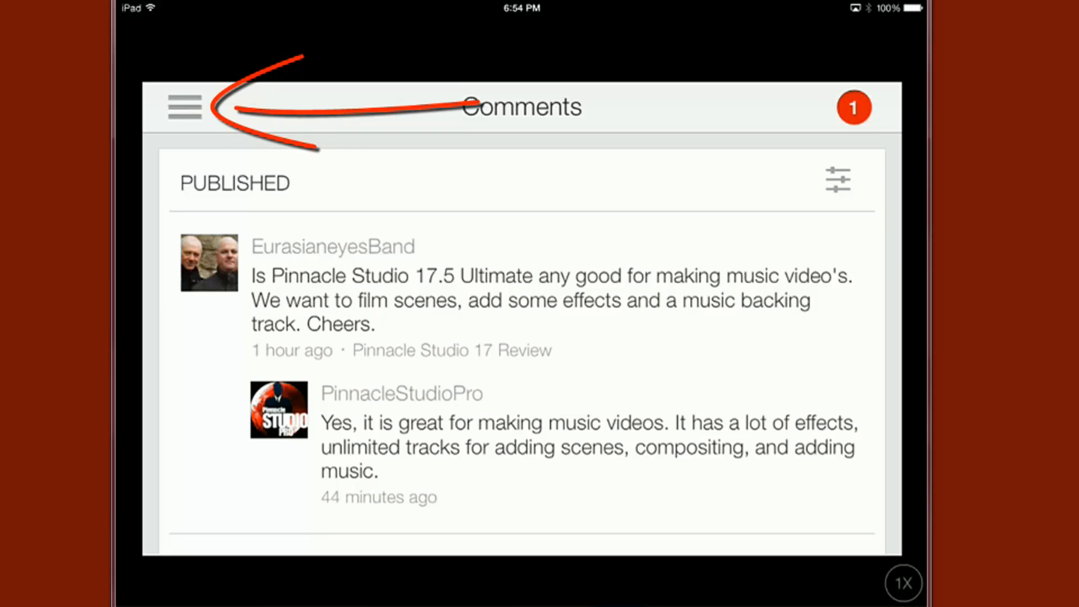
Step: Switch to the Dashboard from the sections menu and look over it
left_click(184, 107)
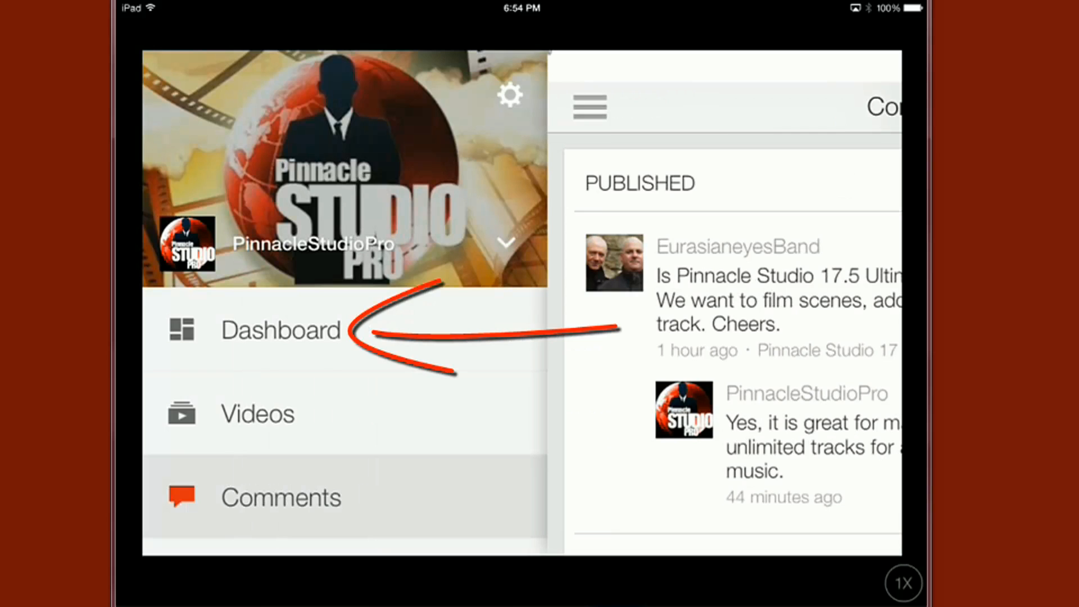
left_click(280, 329)
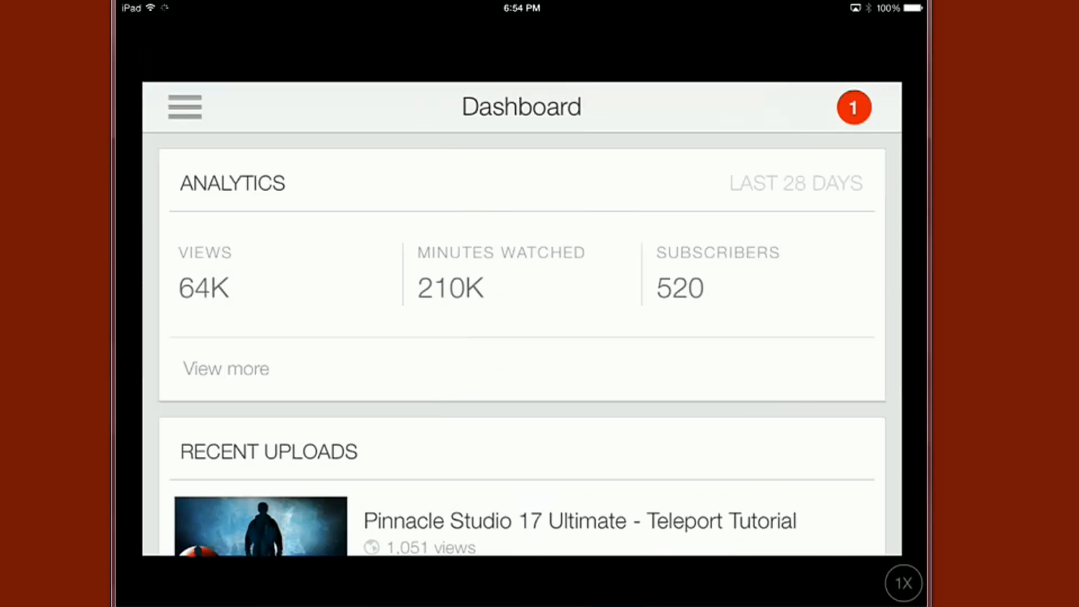
scroll("down", 3)
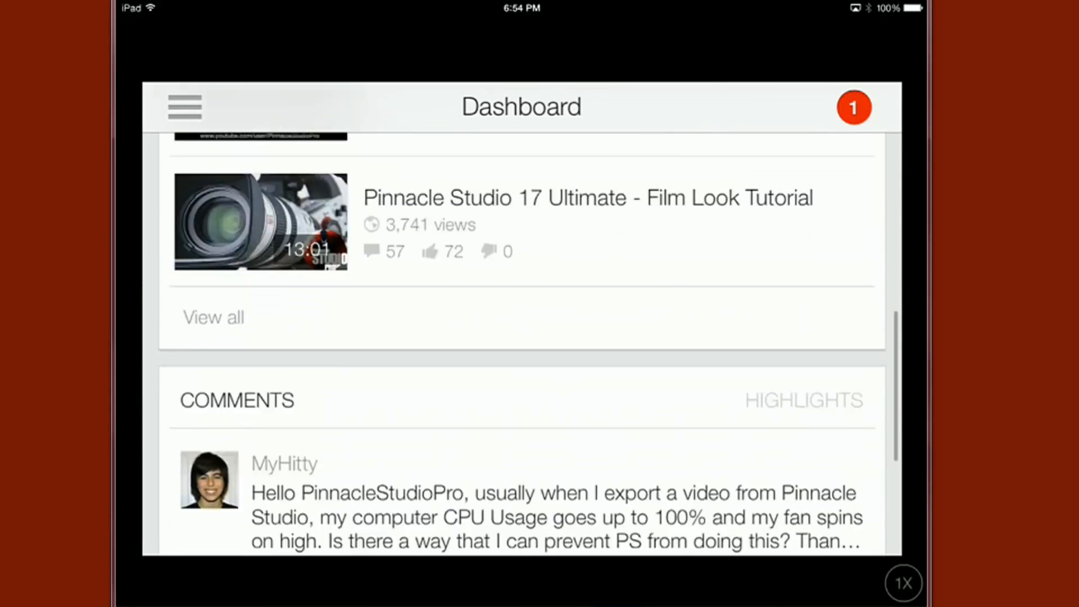
scroll("down", 3)
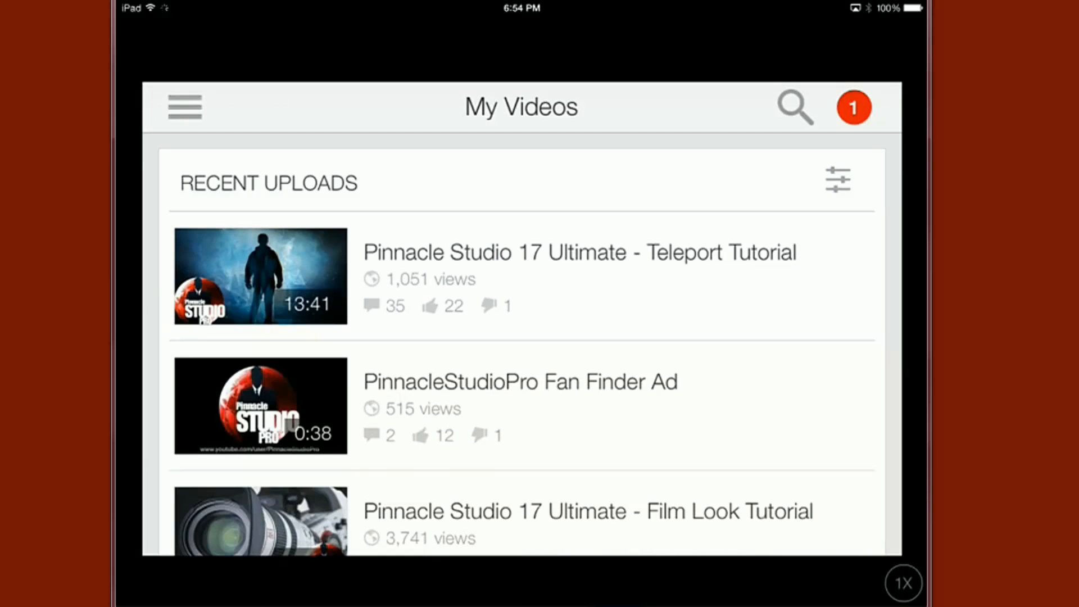
Step: Search my videos for 'Cropping' to find the Crop Tutorial, then cancel back to recent uploads
left_click(795, 107)
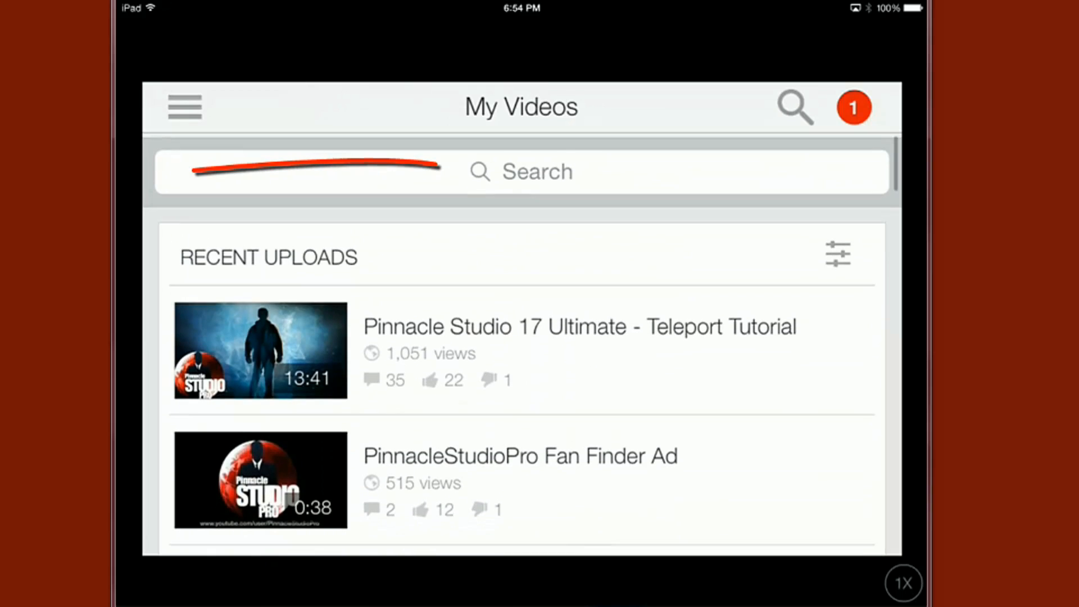
left_click(521, 171)
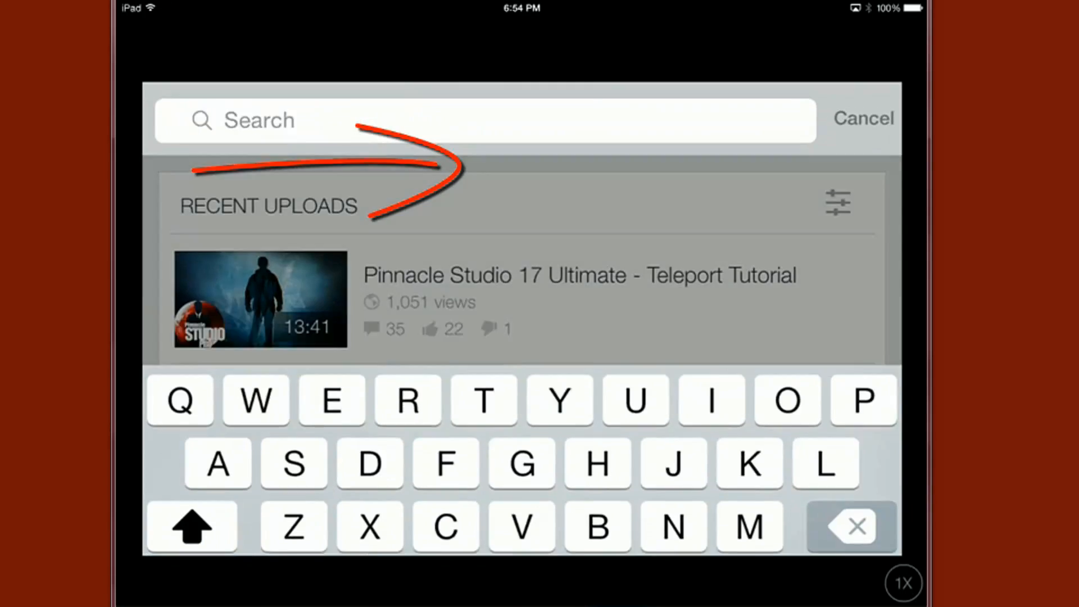
left_click(863, 118)
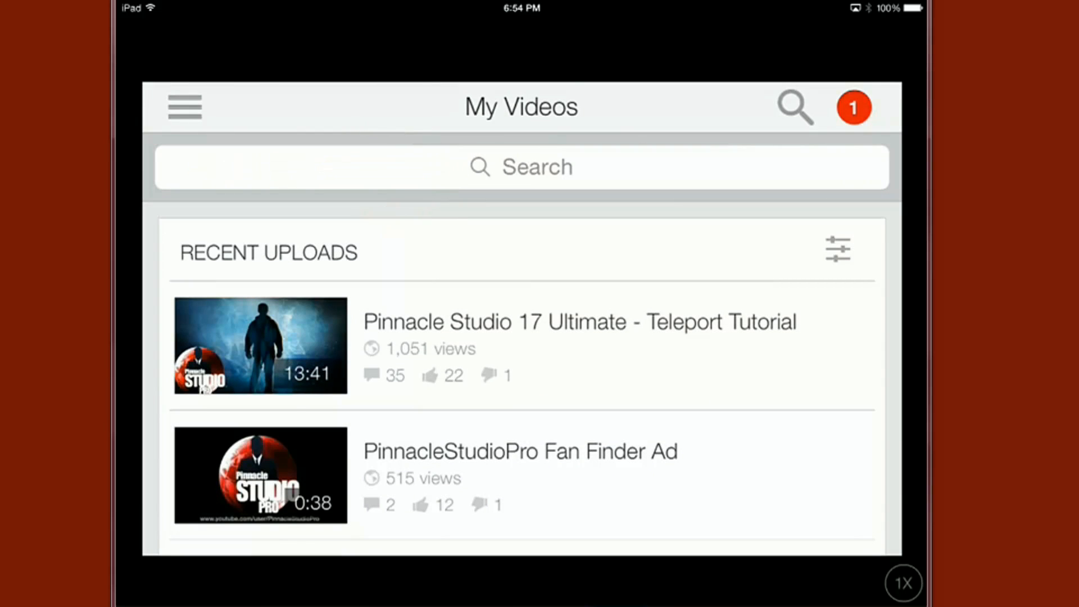
left_click(521, 167)
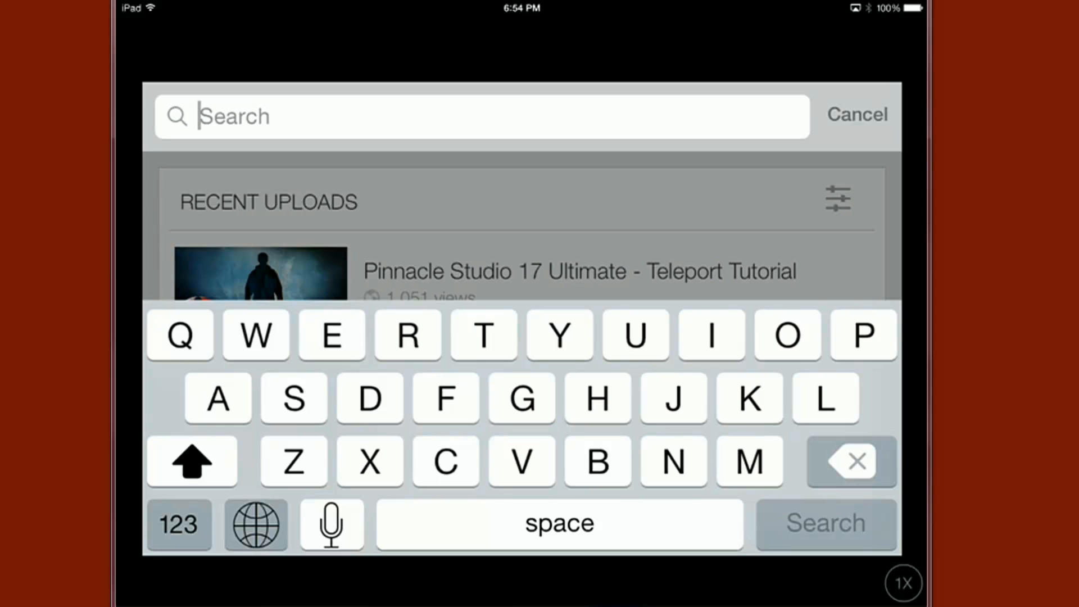
type("Cropping")
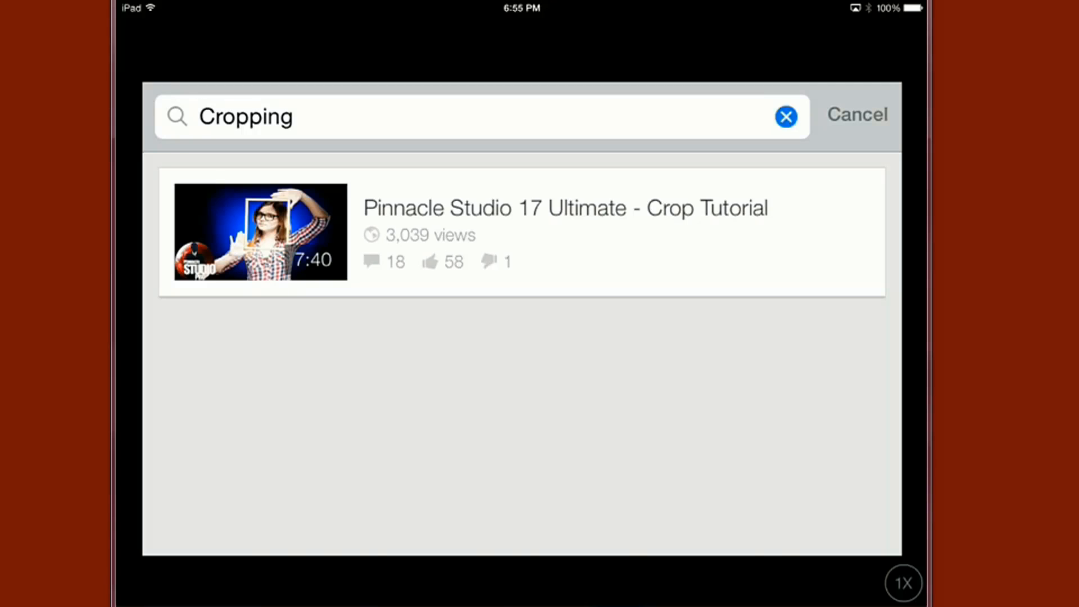
left_click(857, 114)
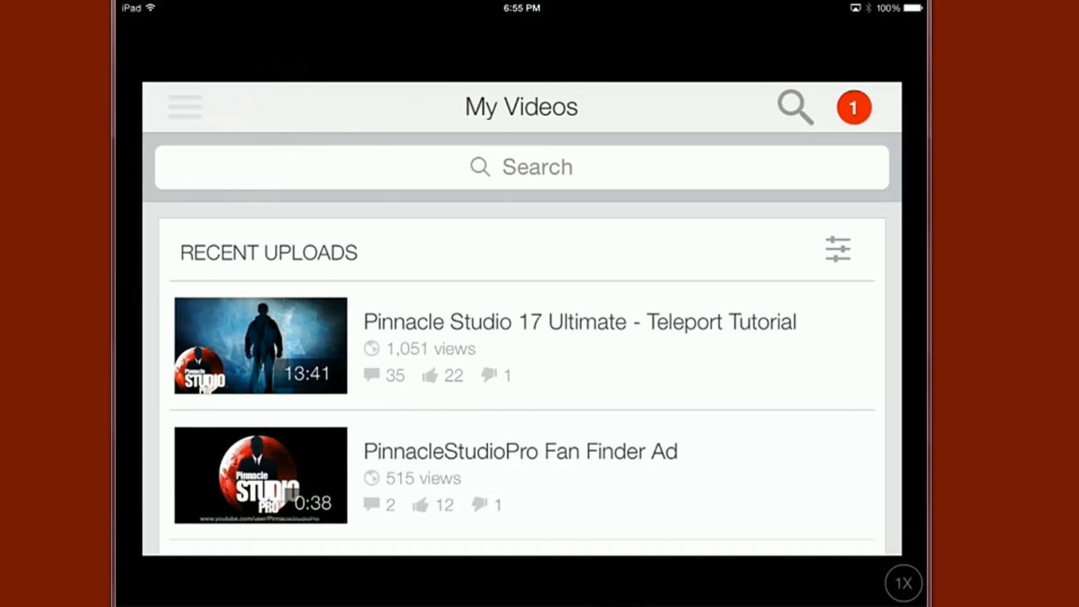
Step: Revisit the Comments section and browse through the viewer comments
left_click(182, 107)
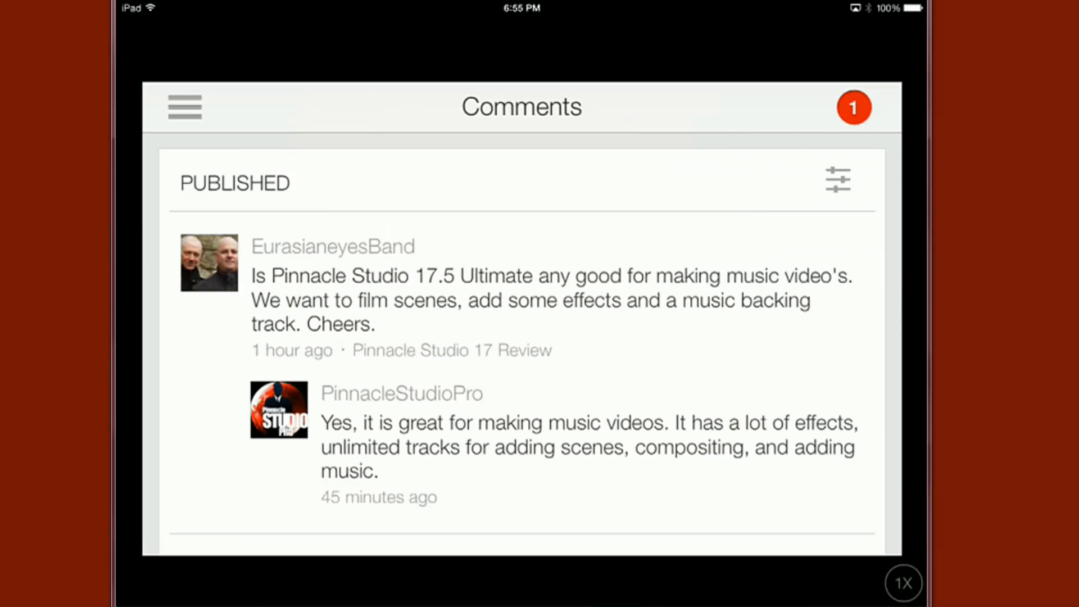
scroll("down", 3)
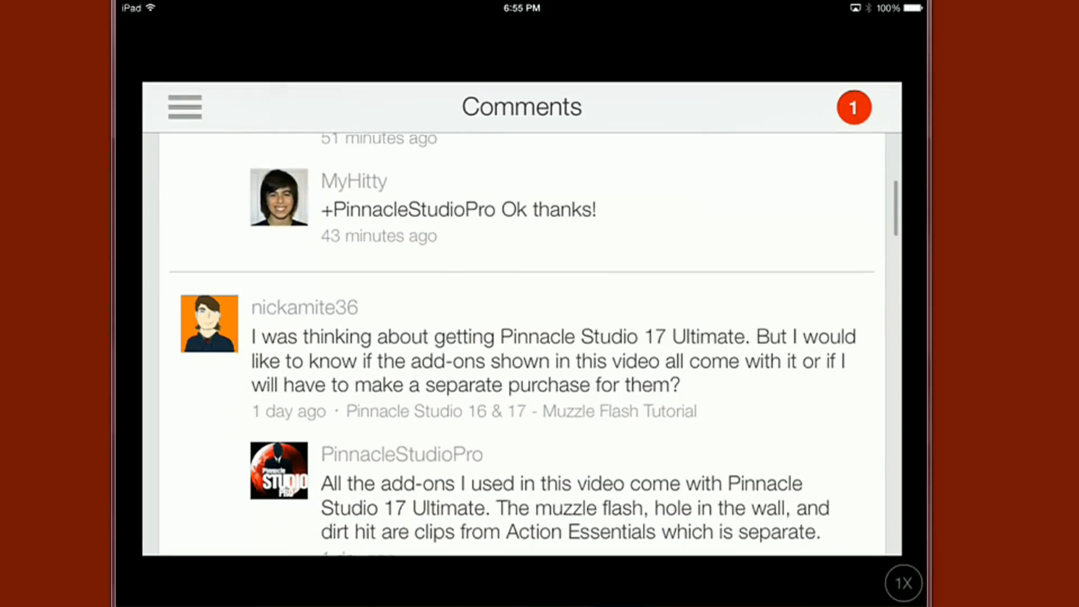
scroll("down", 3)
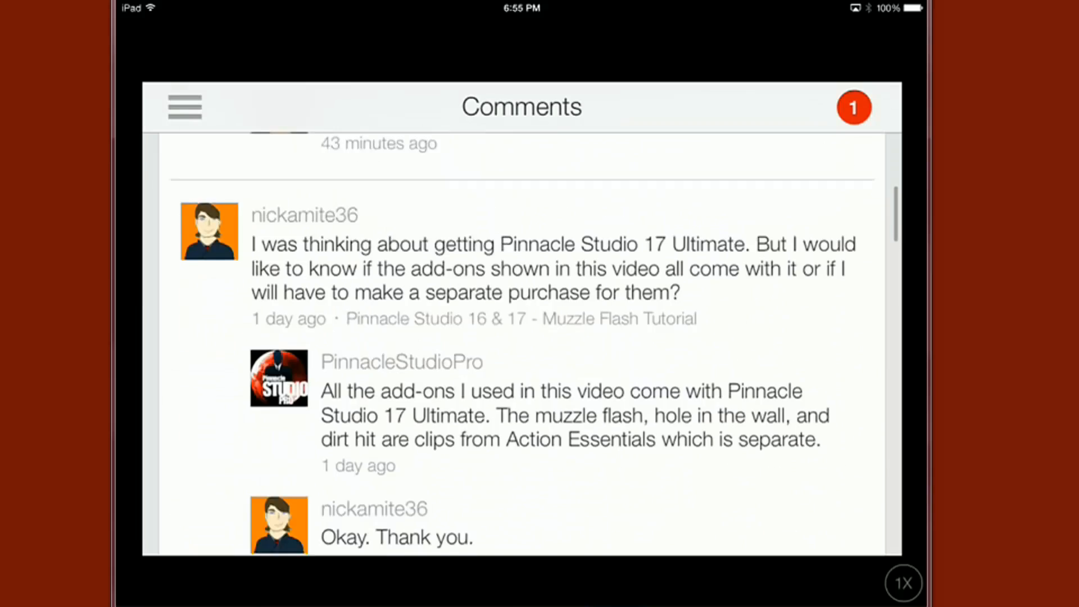
scroll("down", 3)
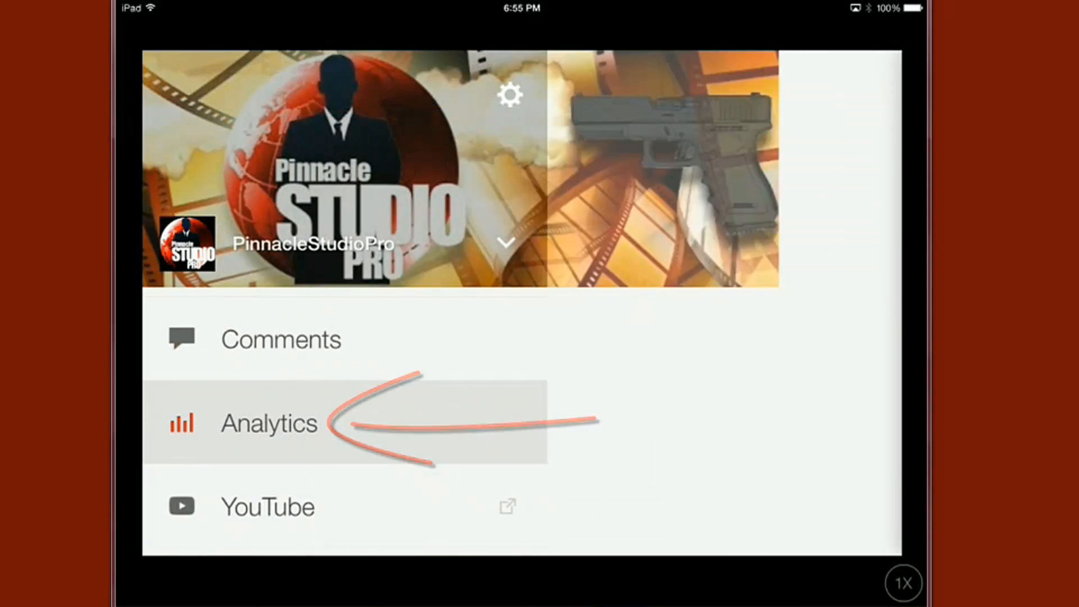
Step: Show the channel Analytics stats and bring up the sections list with the Capture link
left_click(268, 422)
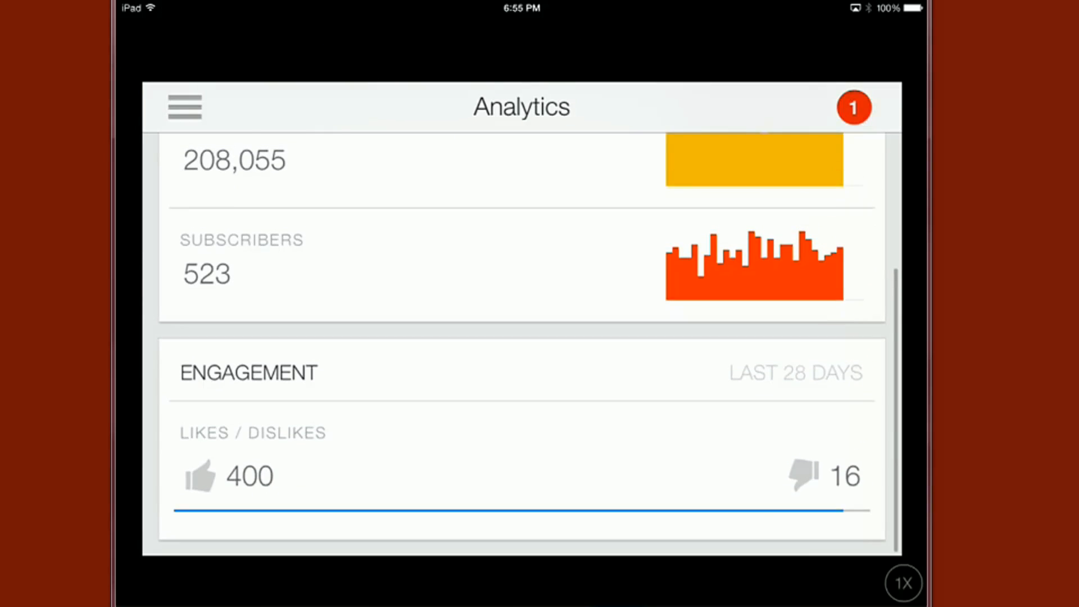
left_click(183, 107)
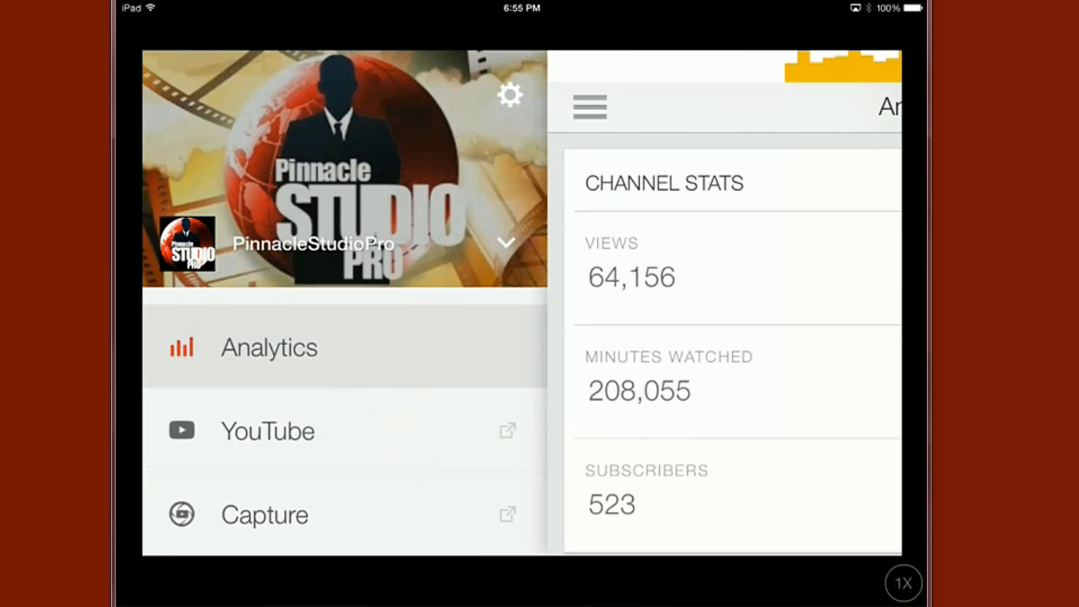
Step: Follow the Capture link to the YouTube Capture promo page in Safari and browse it
left_click_drag(403, 506, 578, 462)
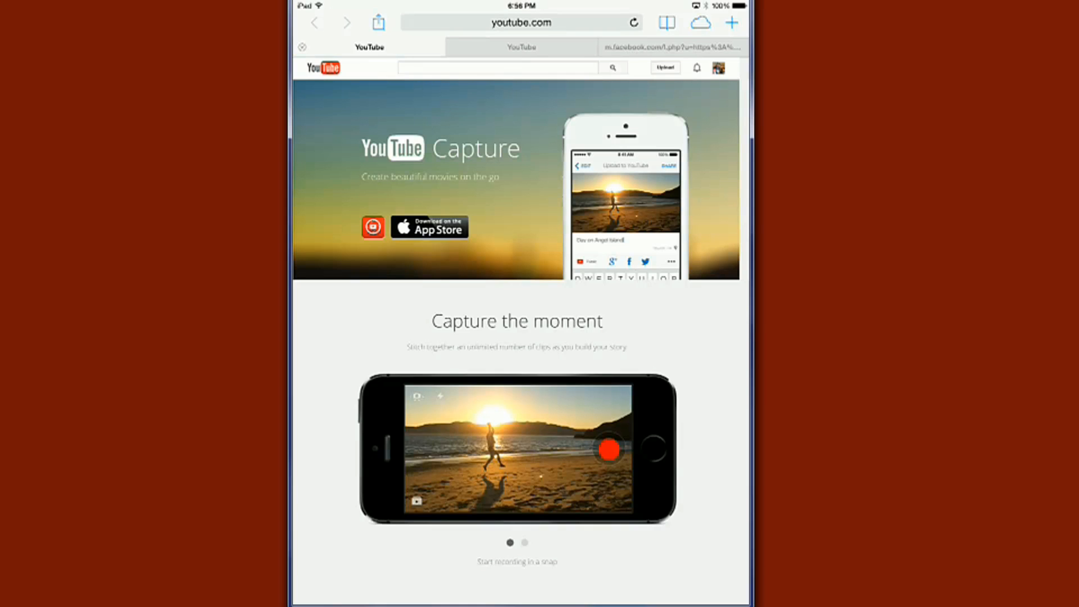
scroll("down", 3)
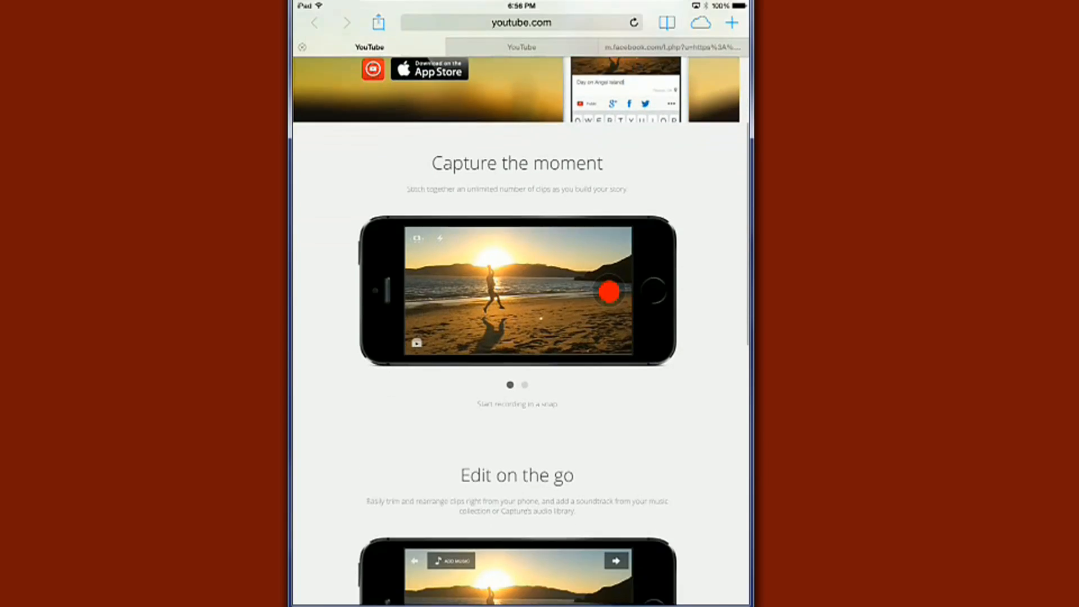
scroll("down", 3)
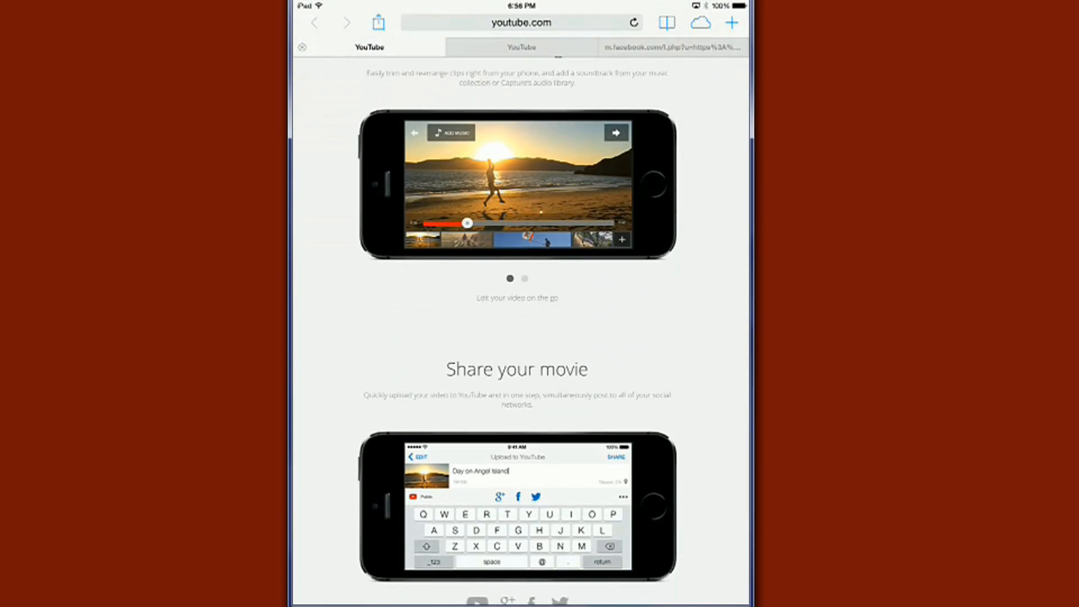
scroll("down", 3)
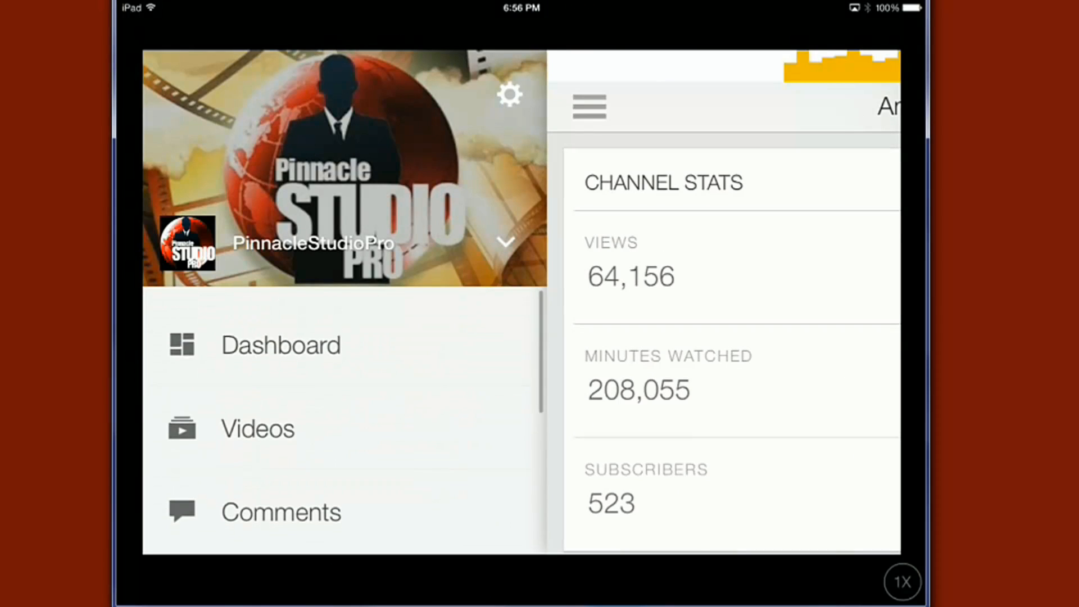
Step: Return from the Analytics stats to the Dashboard via the sections menu
left_click(588, 106)
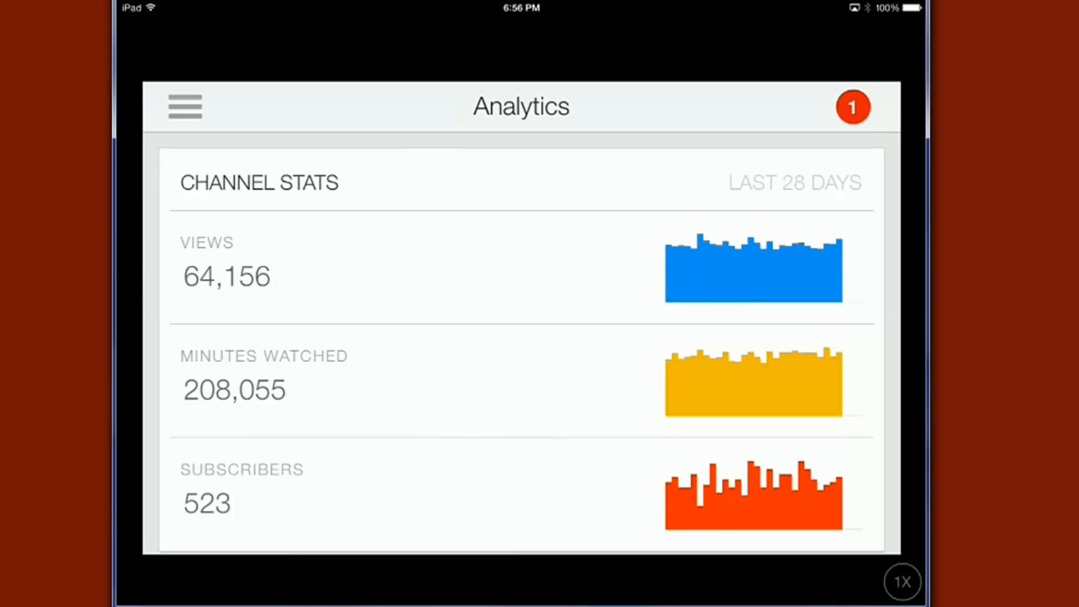
left_click(184, 106)
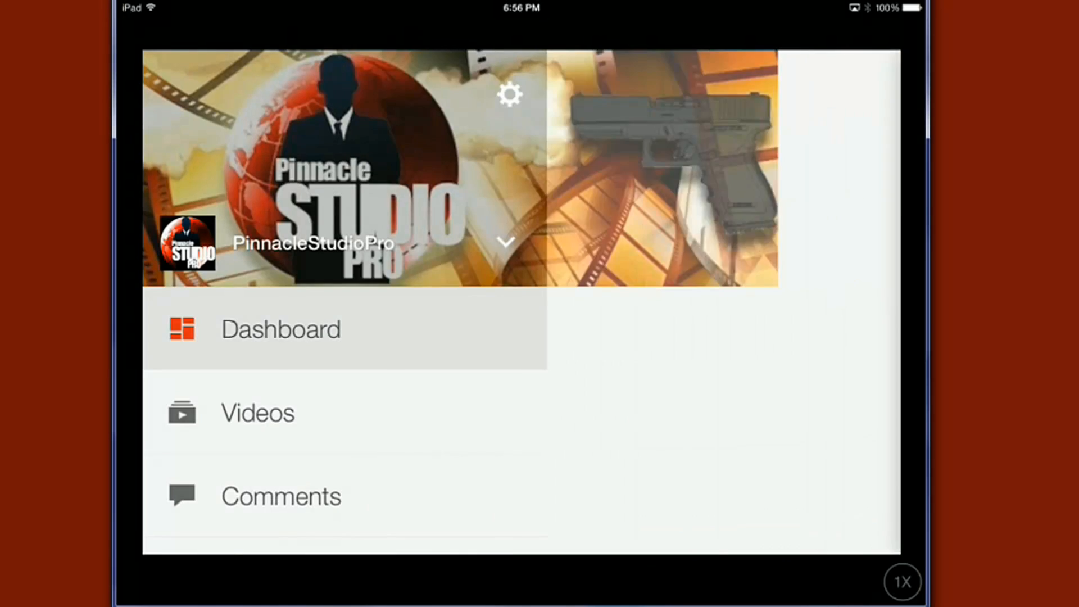